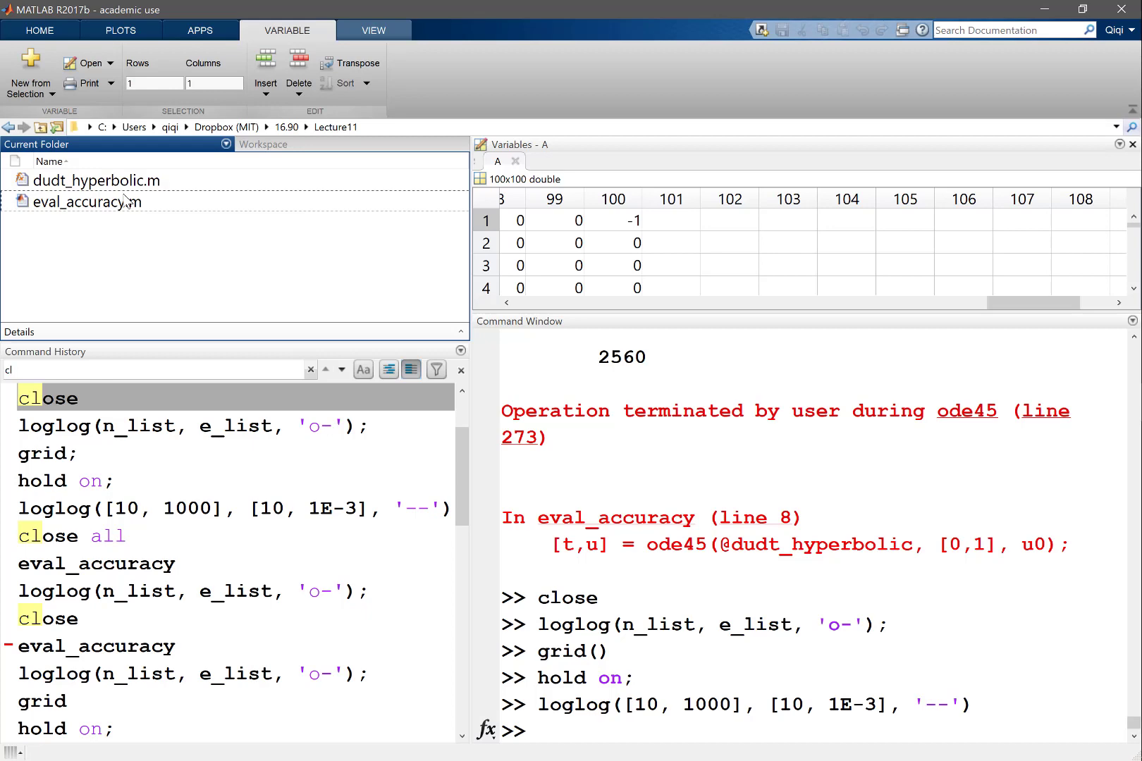
- In dudt_hyperbolic.m, set U = u on line 2 and use .* after -U on line 10
double_click(93, 180)
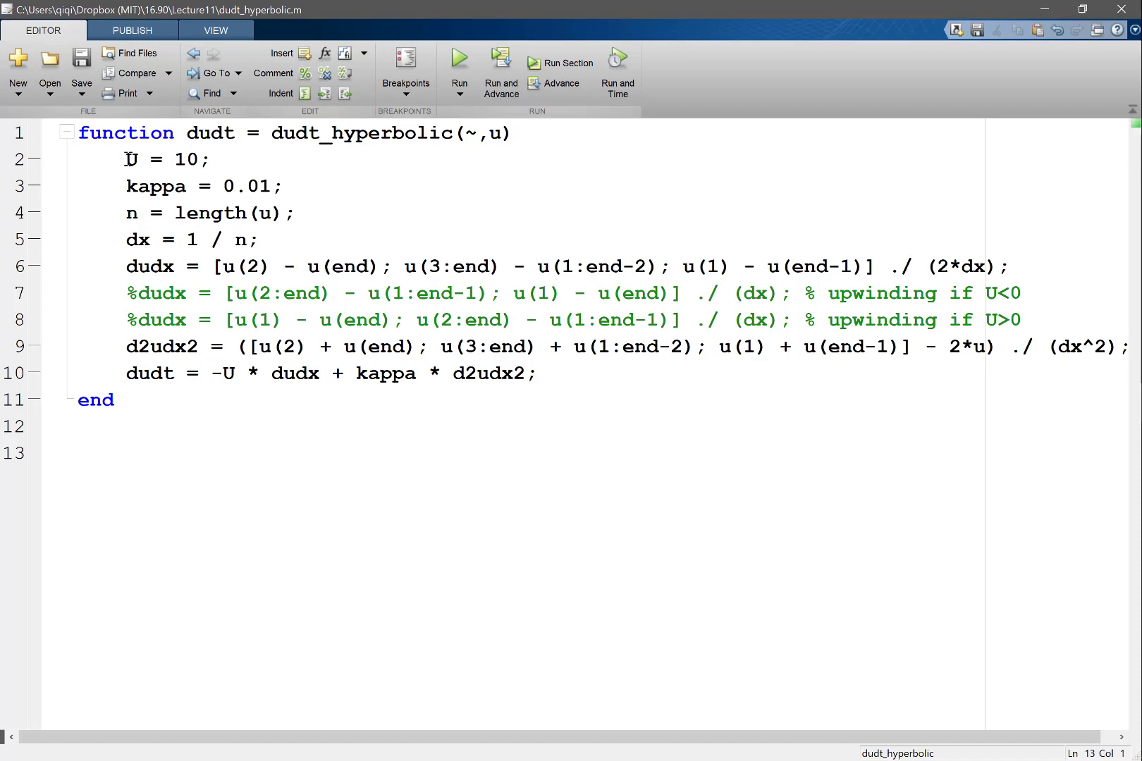
double_click(185, 158)
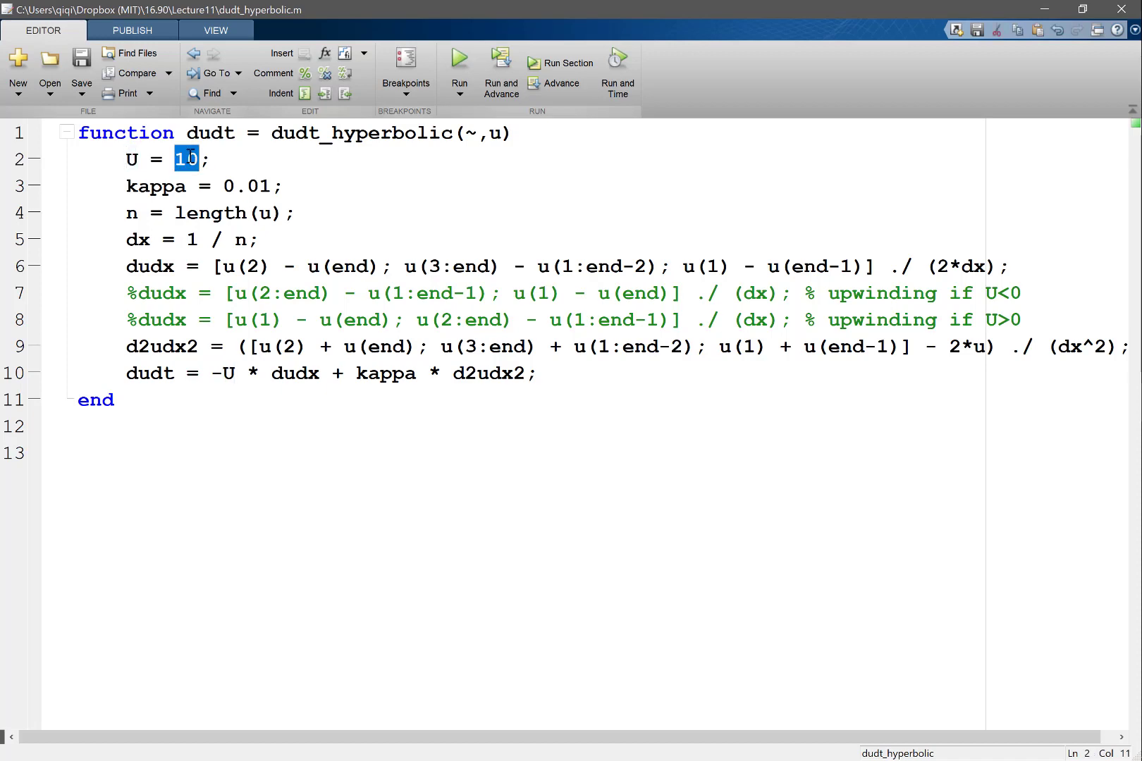
type("u")
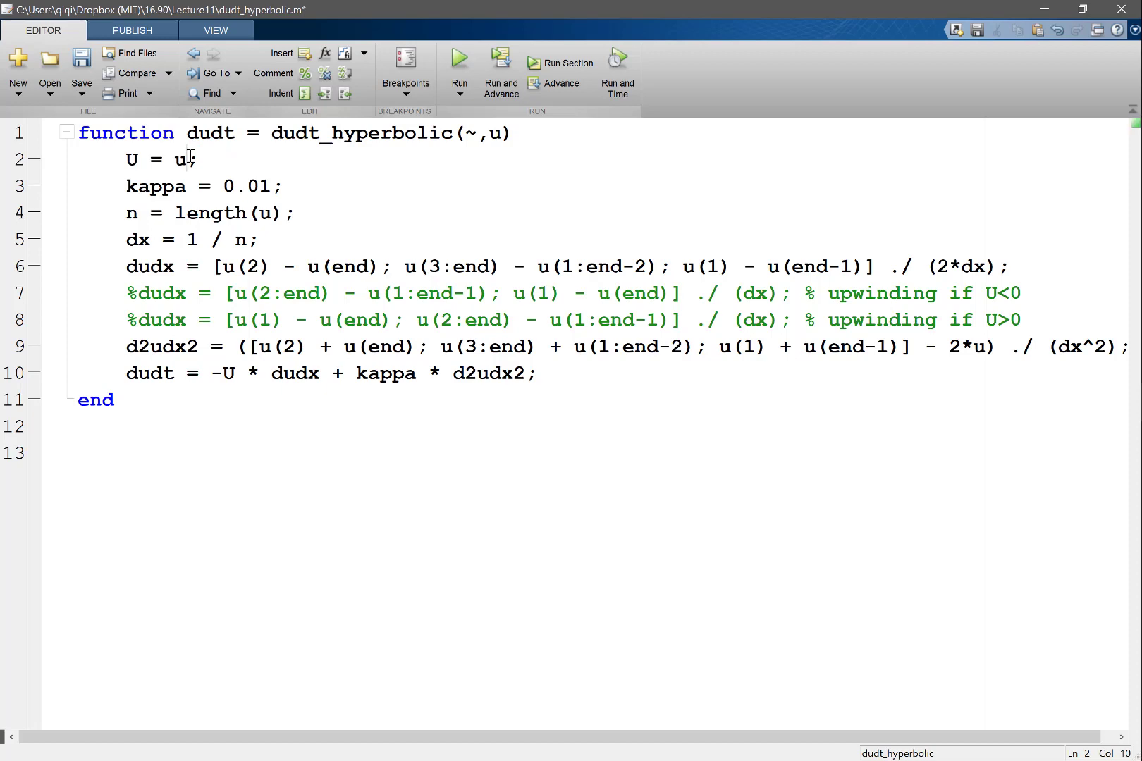
mouse_move(448, 420)
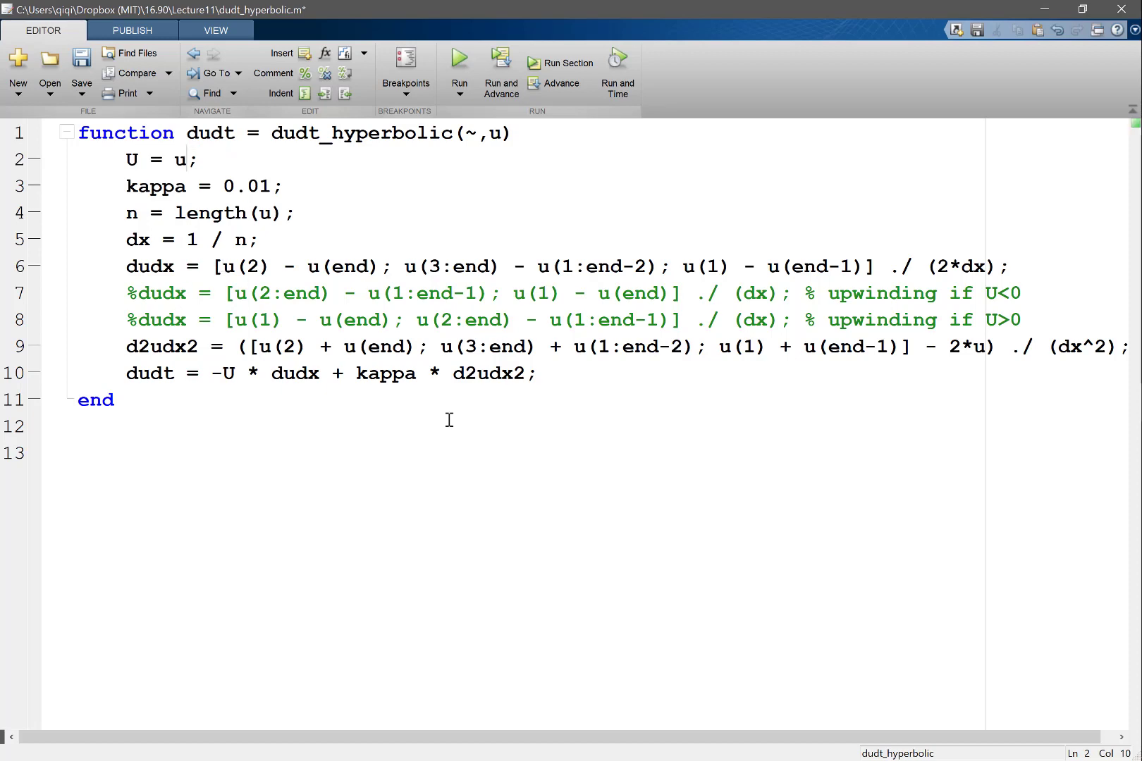
left_click(229, 372)
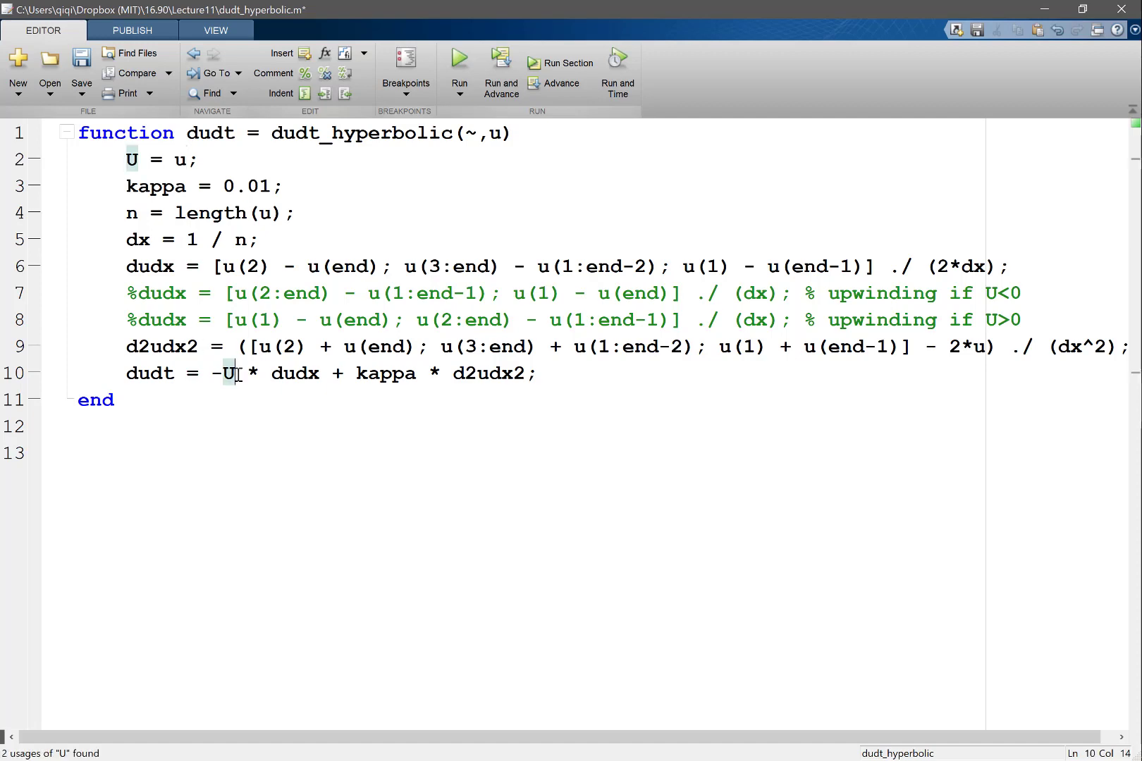
type(".")
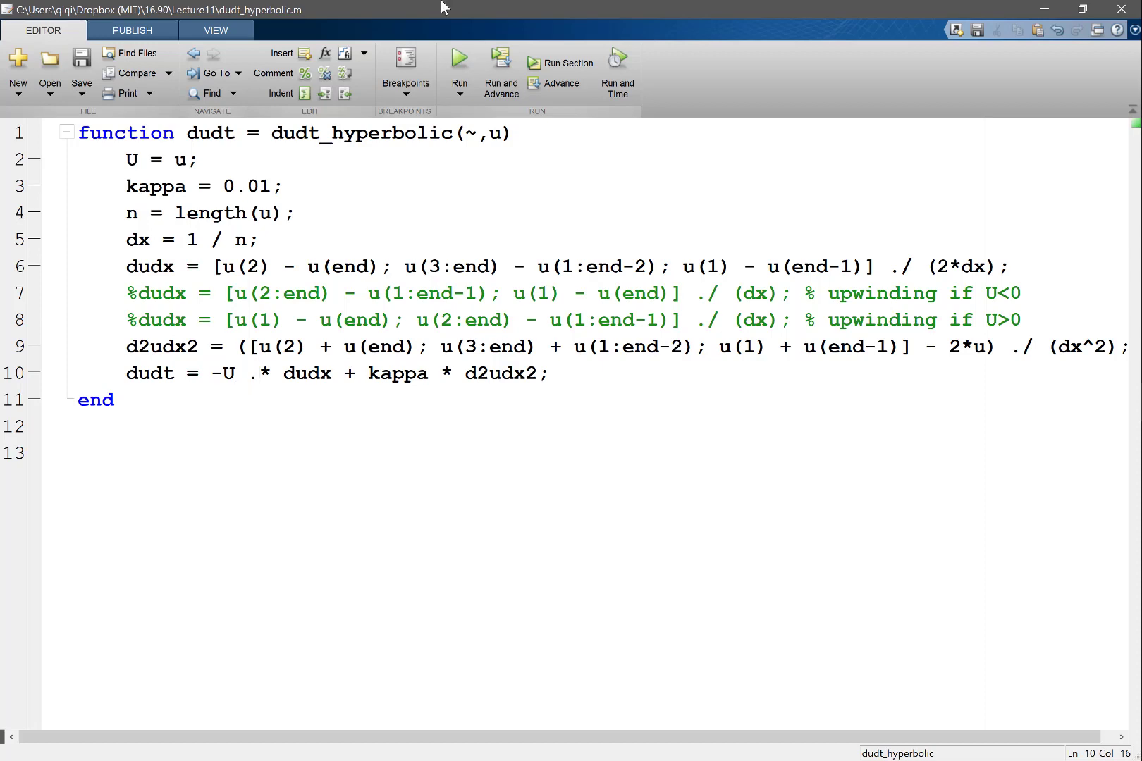
- Set n = 100, run the grid, cosine initial condition and ode45 lines, and start plotting u(end,:)
key("alt+tab")
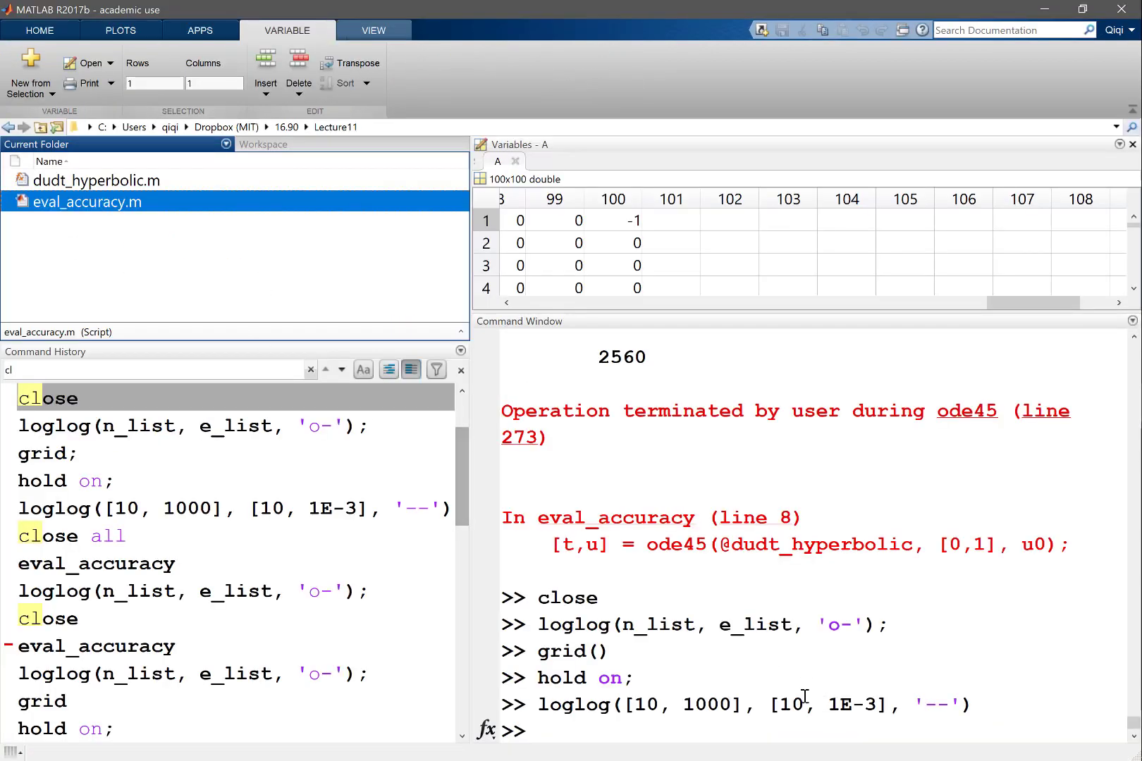
type("n = 100;")
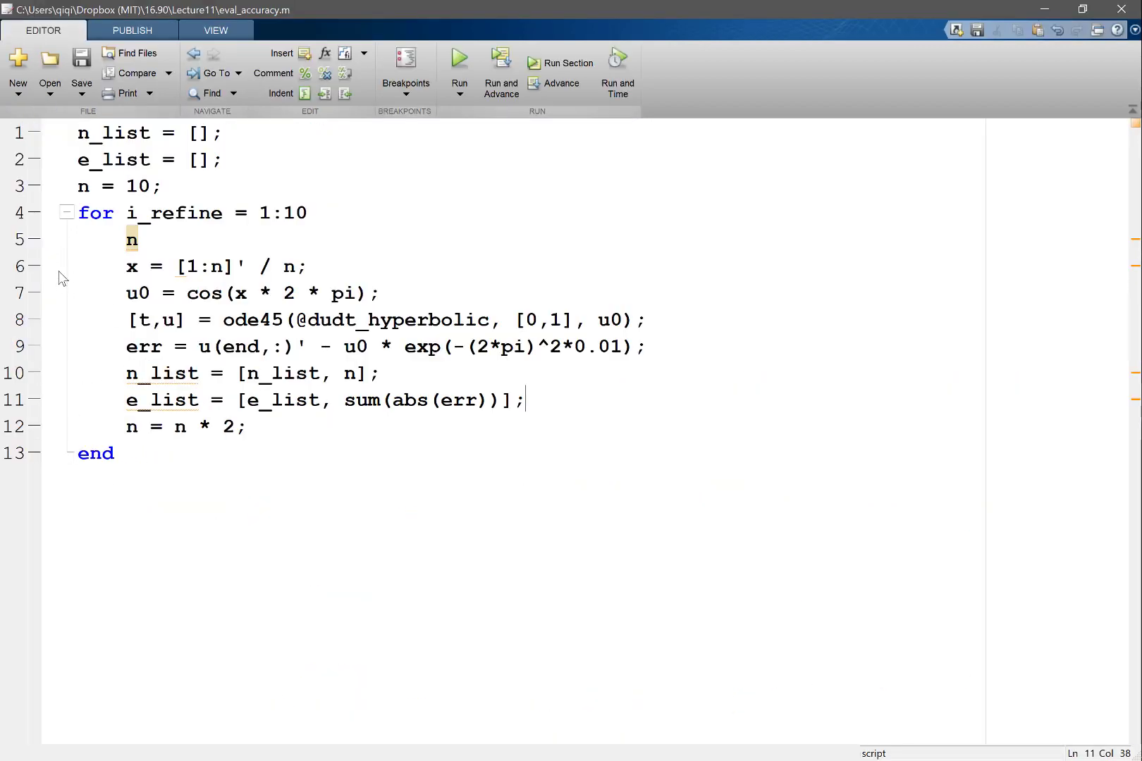
left_click_drag(126, 266, 644, 320)
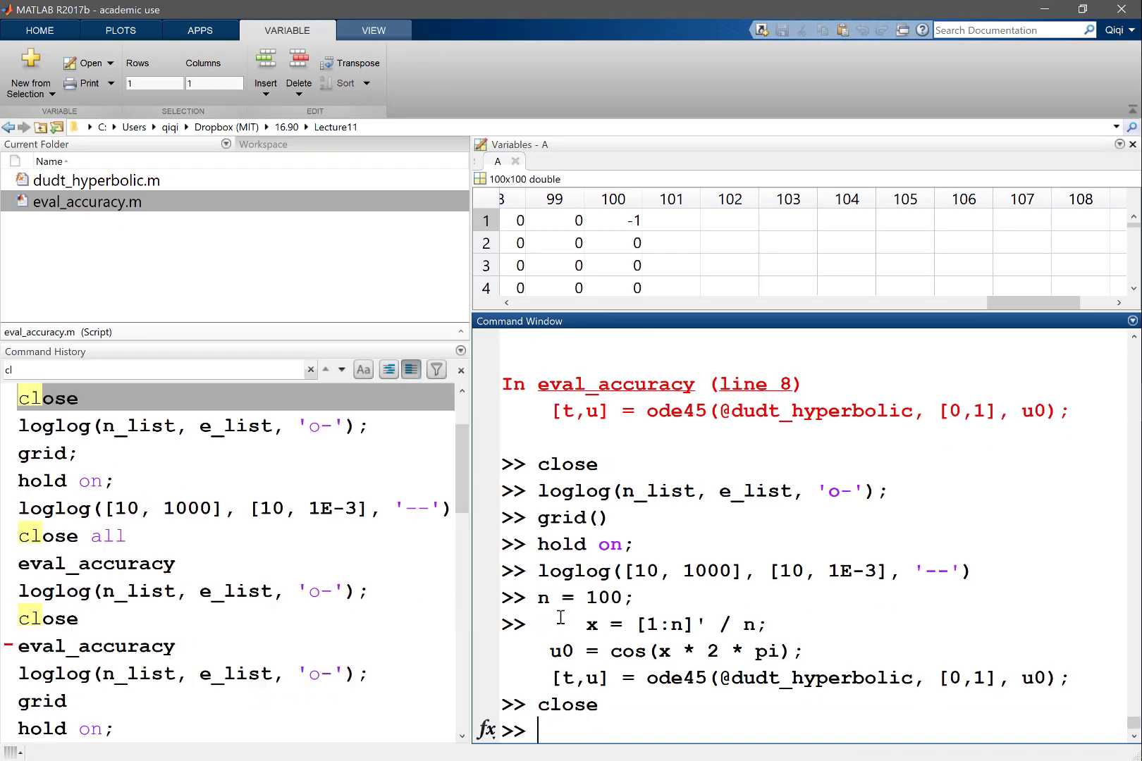
type("plot(x, u")
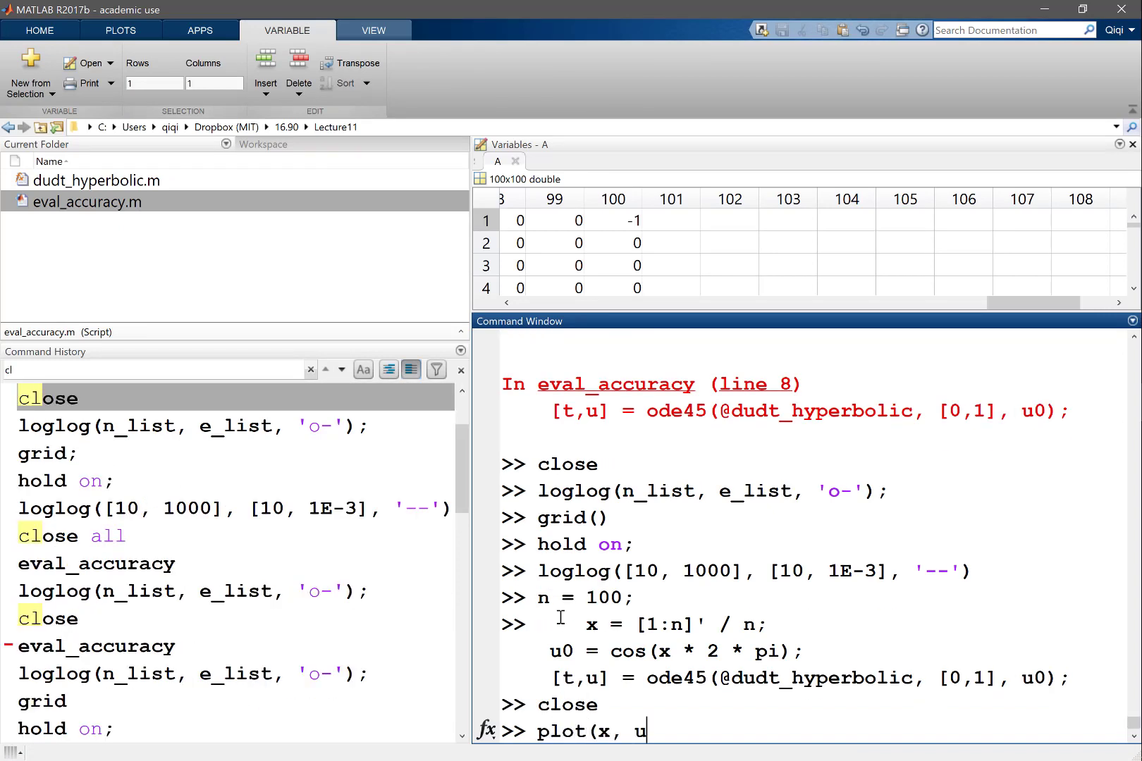
type("(end,:)")
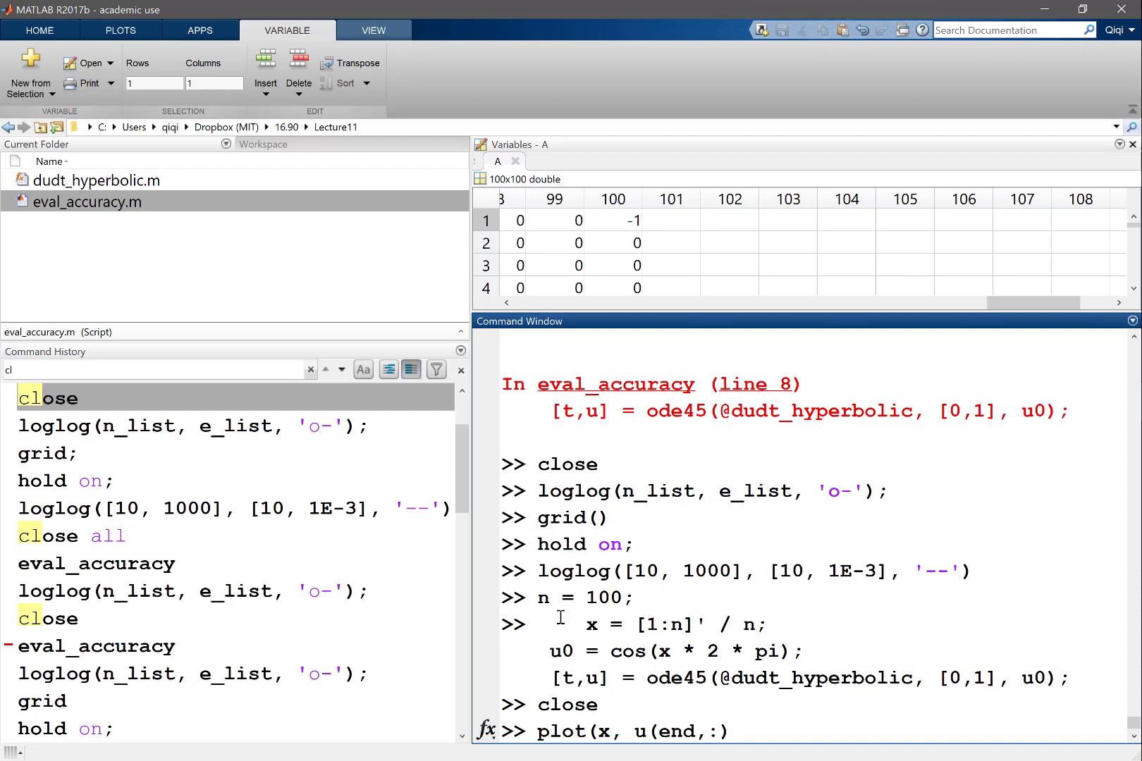
- Plot the final solution u(end,:) and overlay the initial cosine u(1,:)
type(")")
type("hold on;")
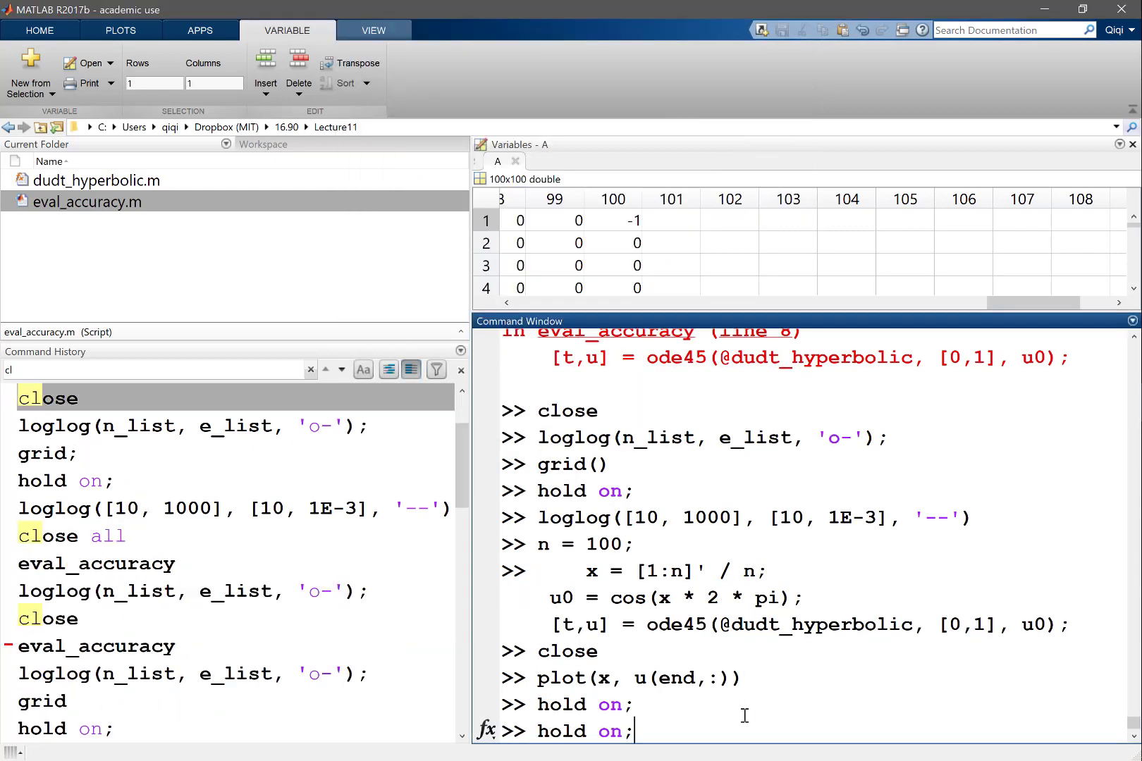
type("plot(x, u(1,:))")
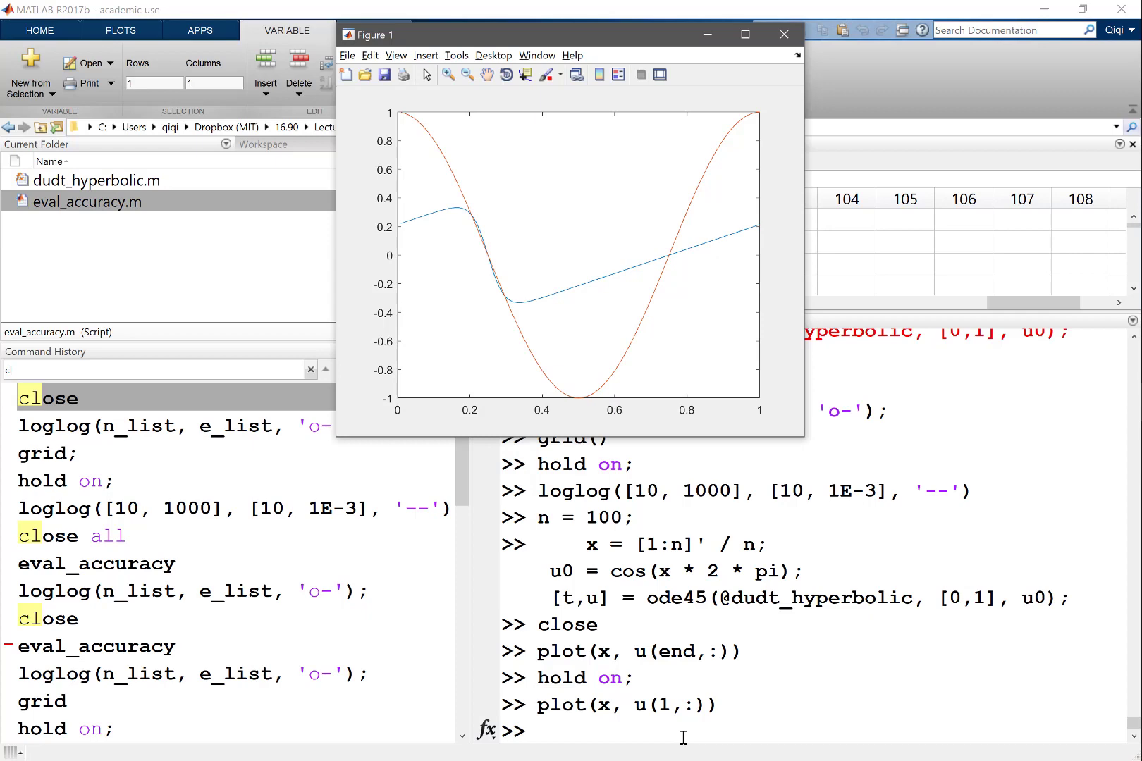
mouse_move(674, 726)
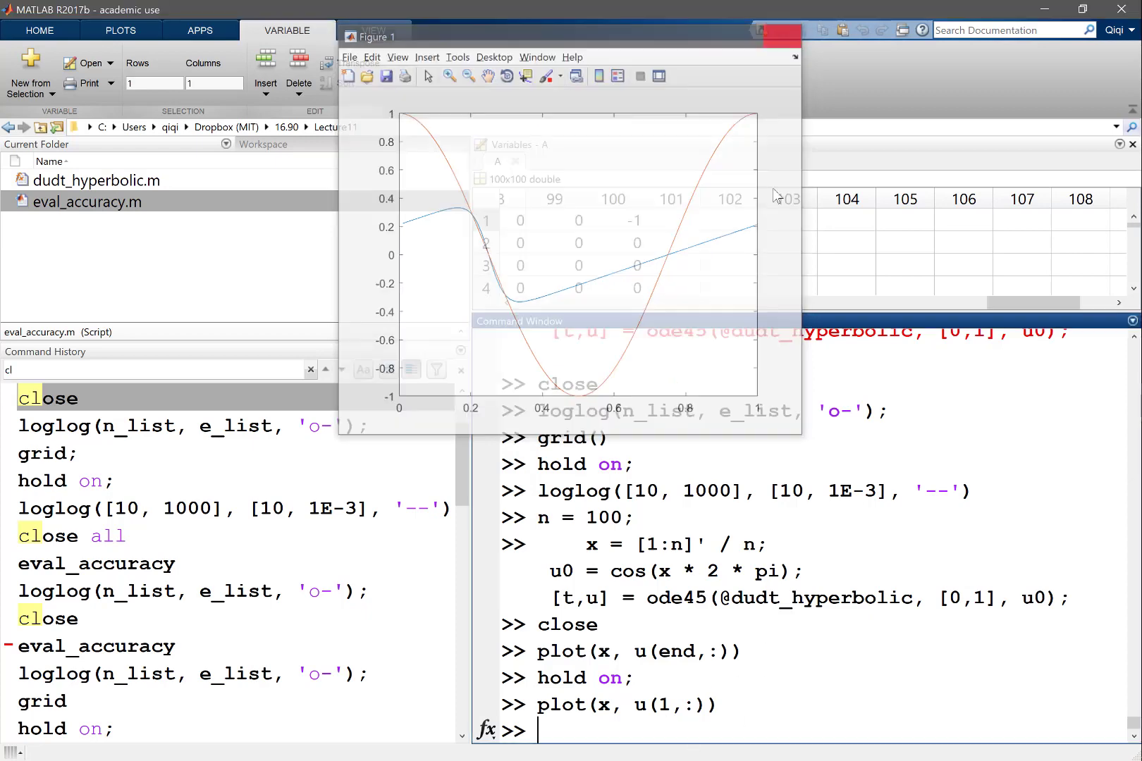
- Plot all stored time steps at once with plot(x, u) in a maximized figure
type("plot(x, u(")
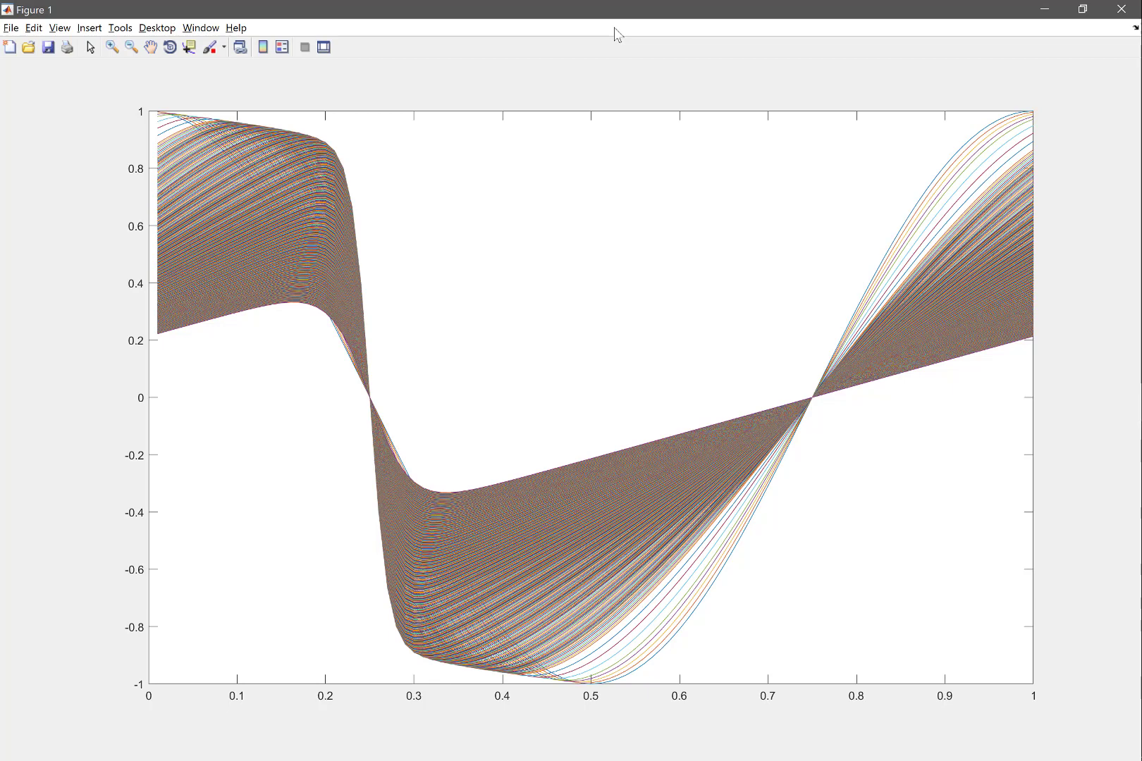
mouse_move(598, 97)
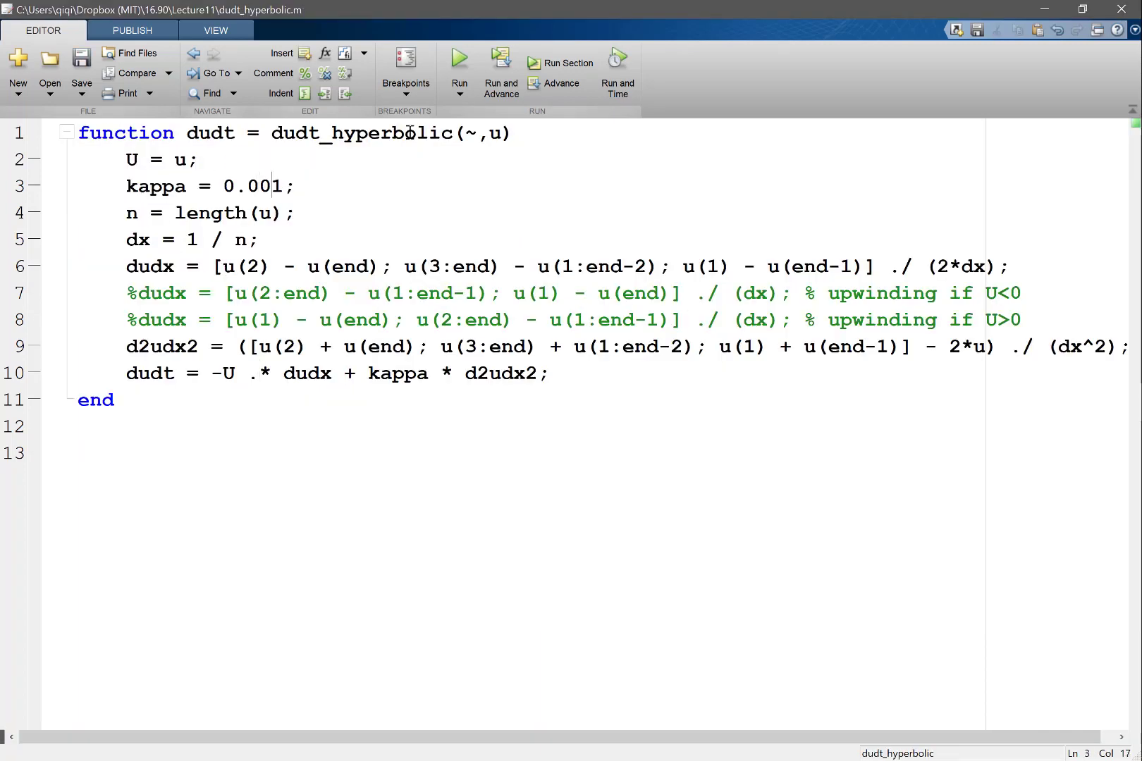
- Plot the failed solve's final state u(end,:), showing a spike near 10^13, then close the figure
key("alt+tab")
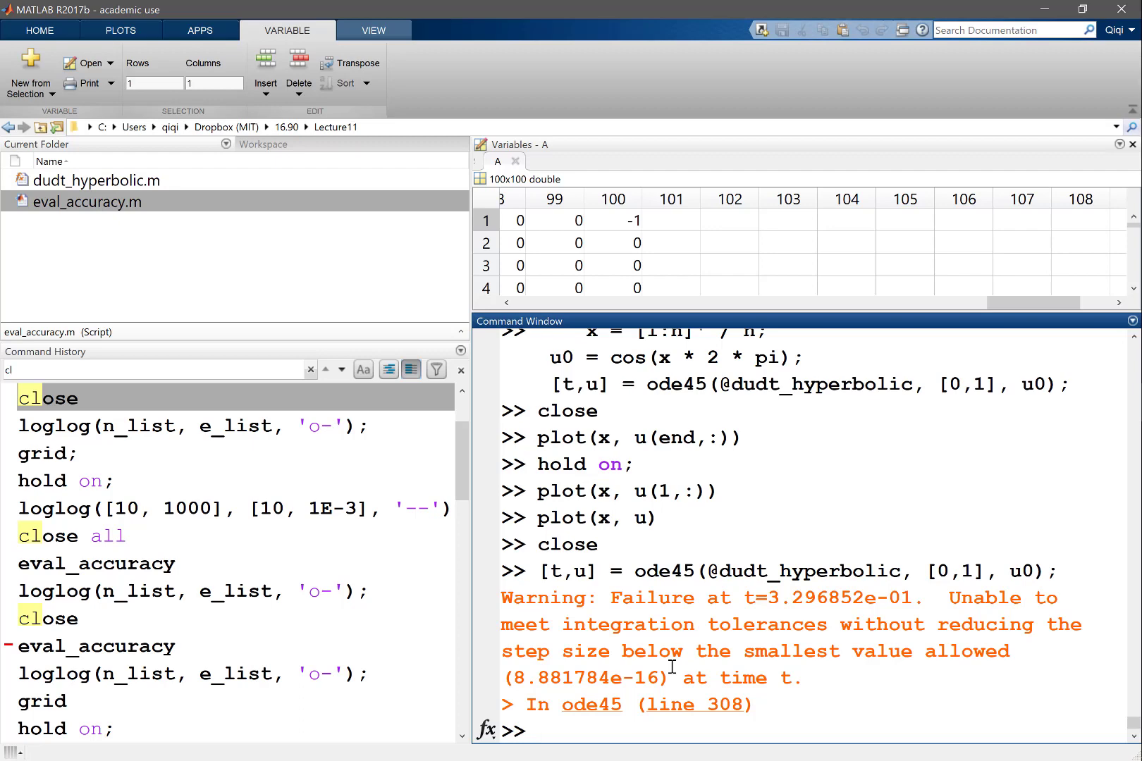
type("pl")
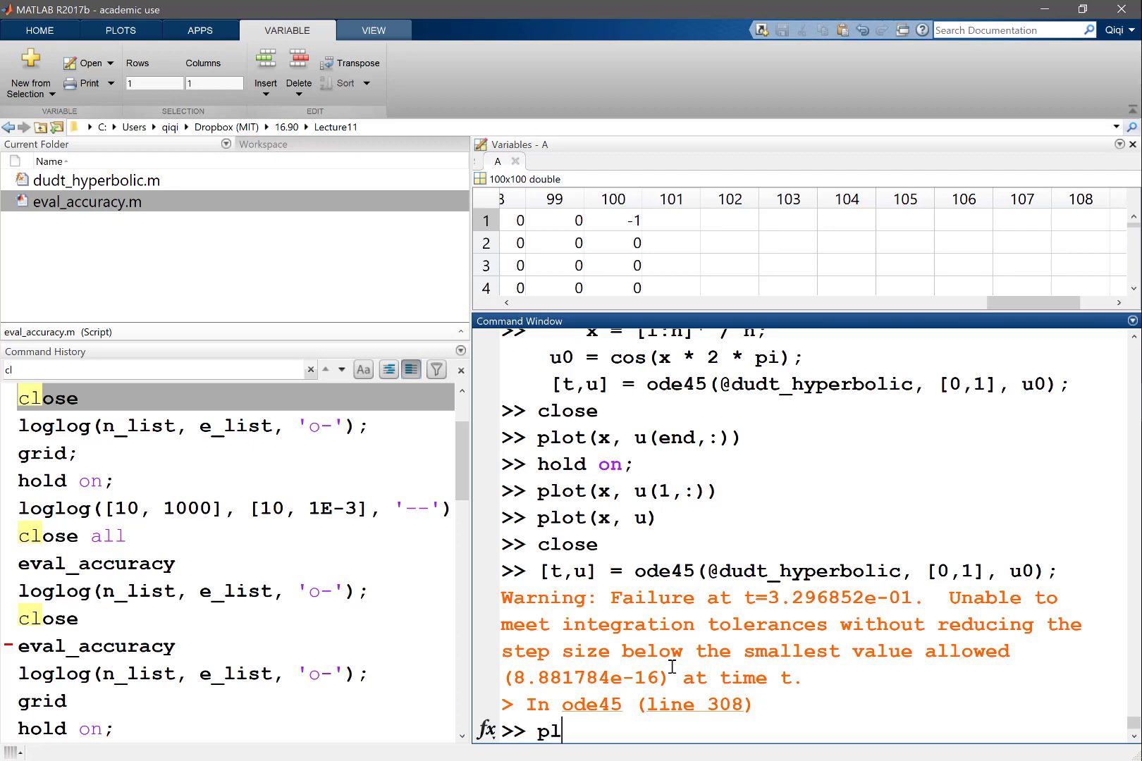
key("backspace")
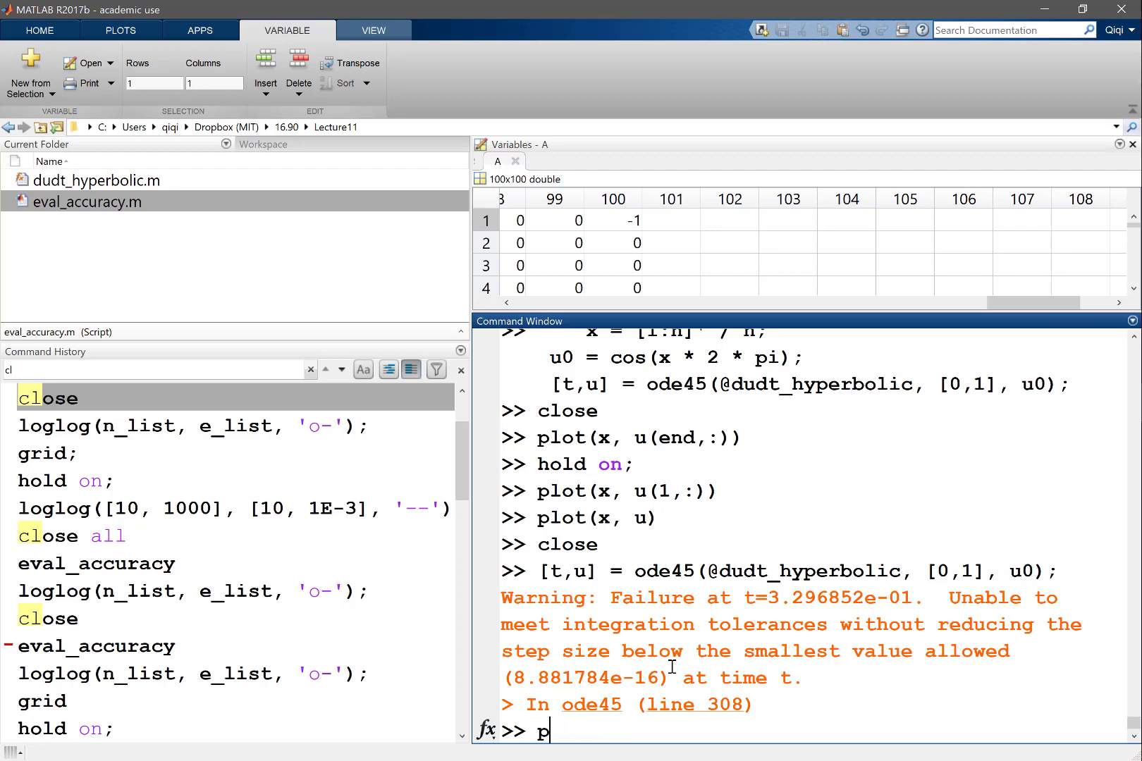
type("lot(x, u")
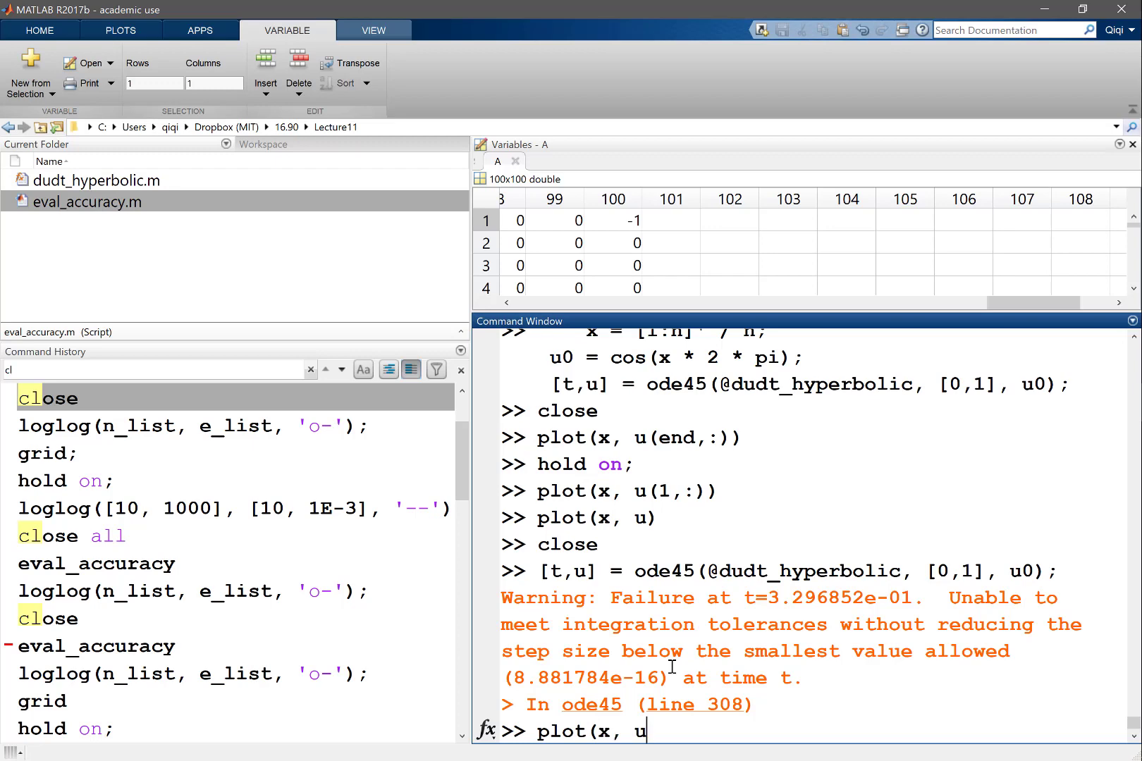
type("(end,:)")
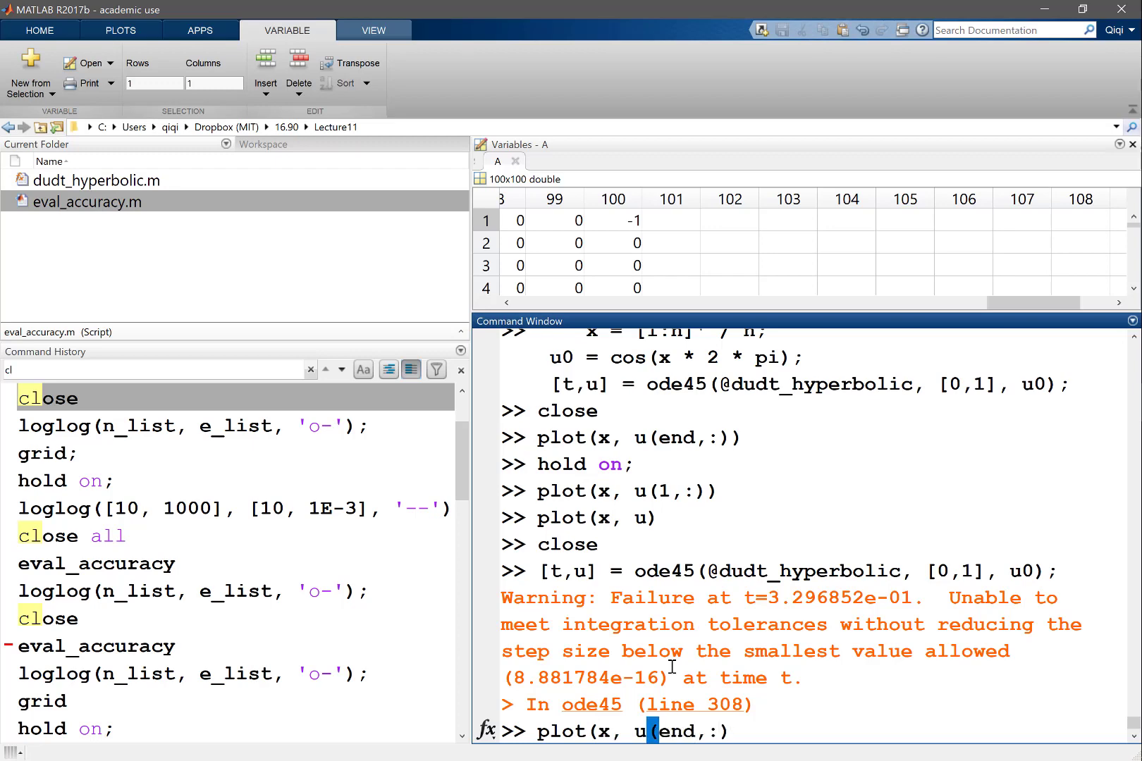
key("enter")
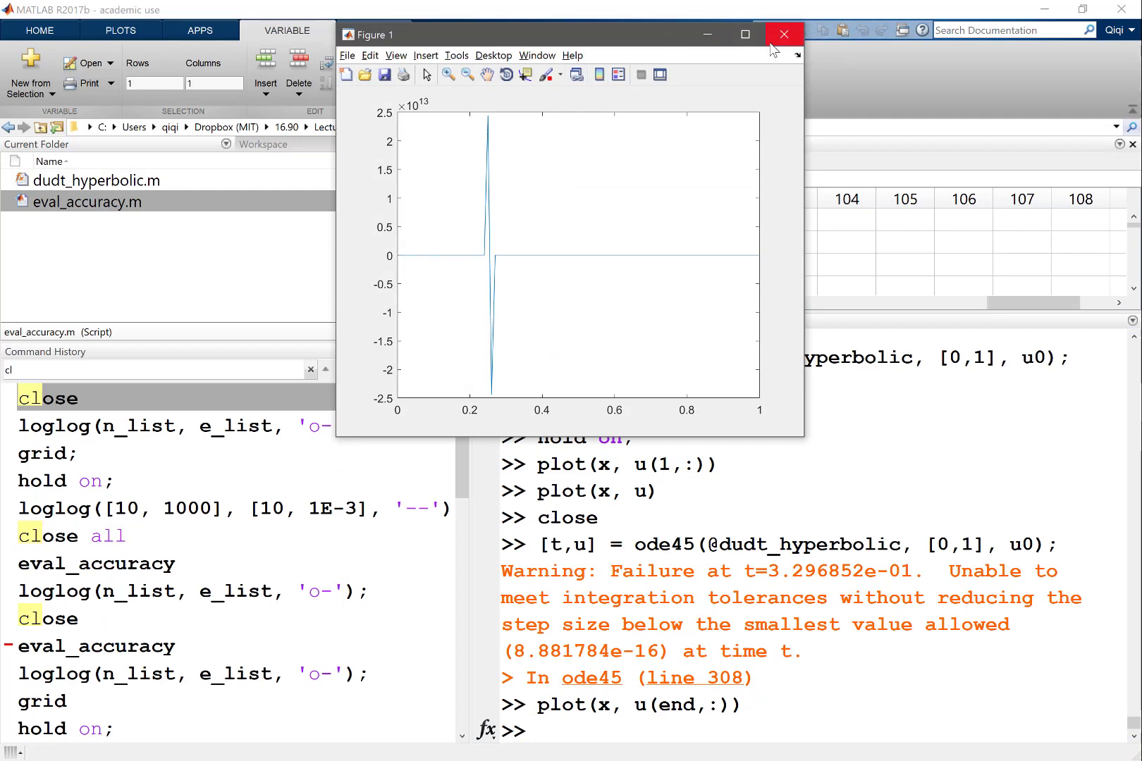
left_click(784, 34)
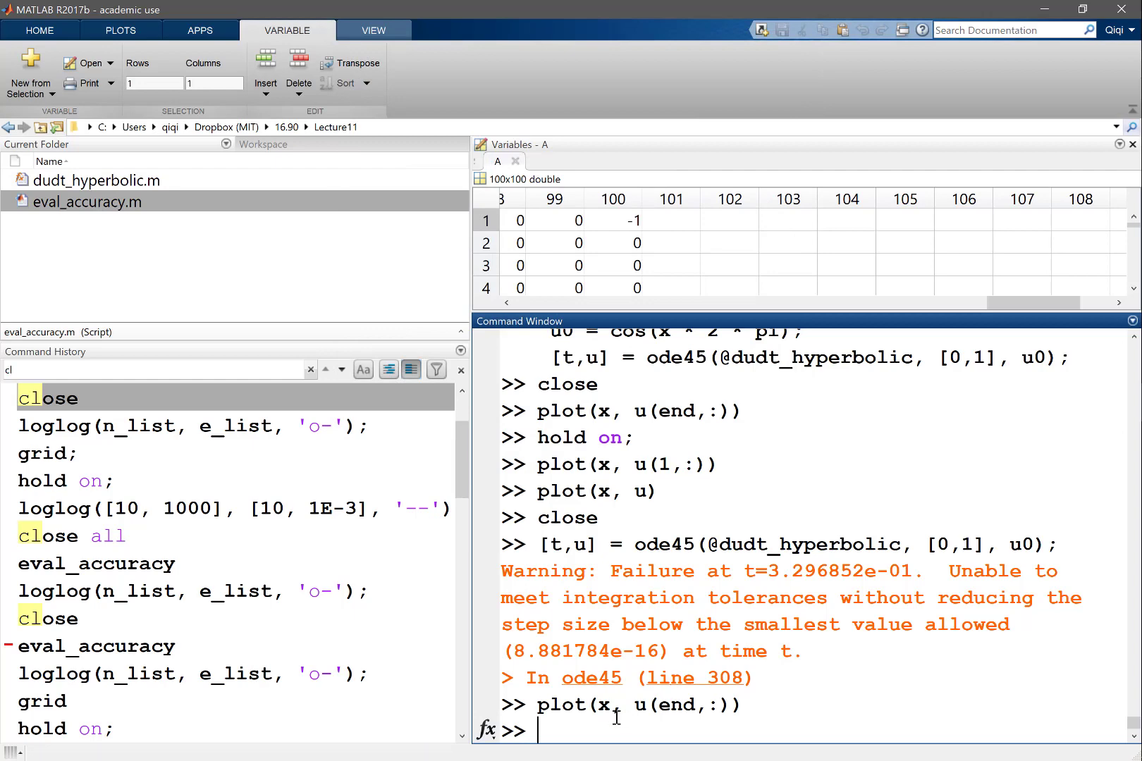
- Re-solve ode45 with end times 0.1, 0.3 and 0.2, plot final states, and close the figure
type("[t,u] = ode45(@dudt_hyperbolic, [0,1], u0);")
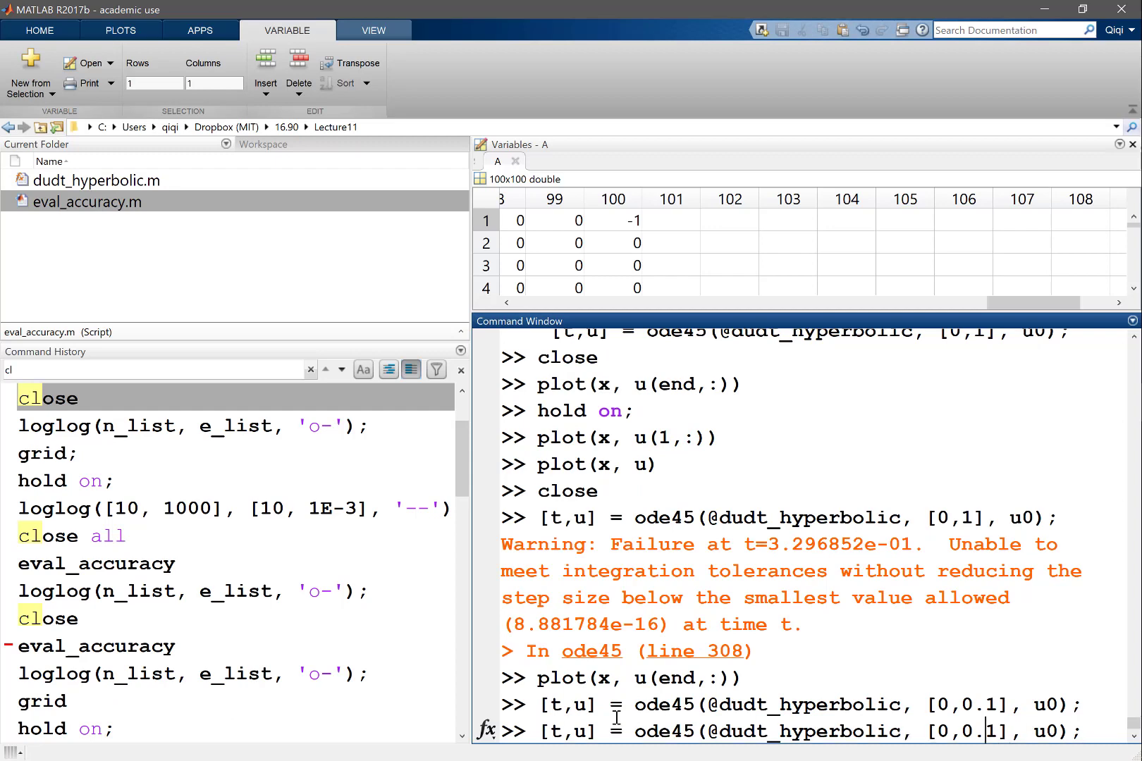
type("3")
key("enter")
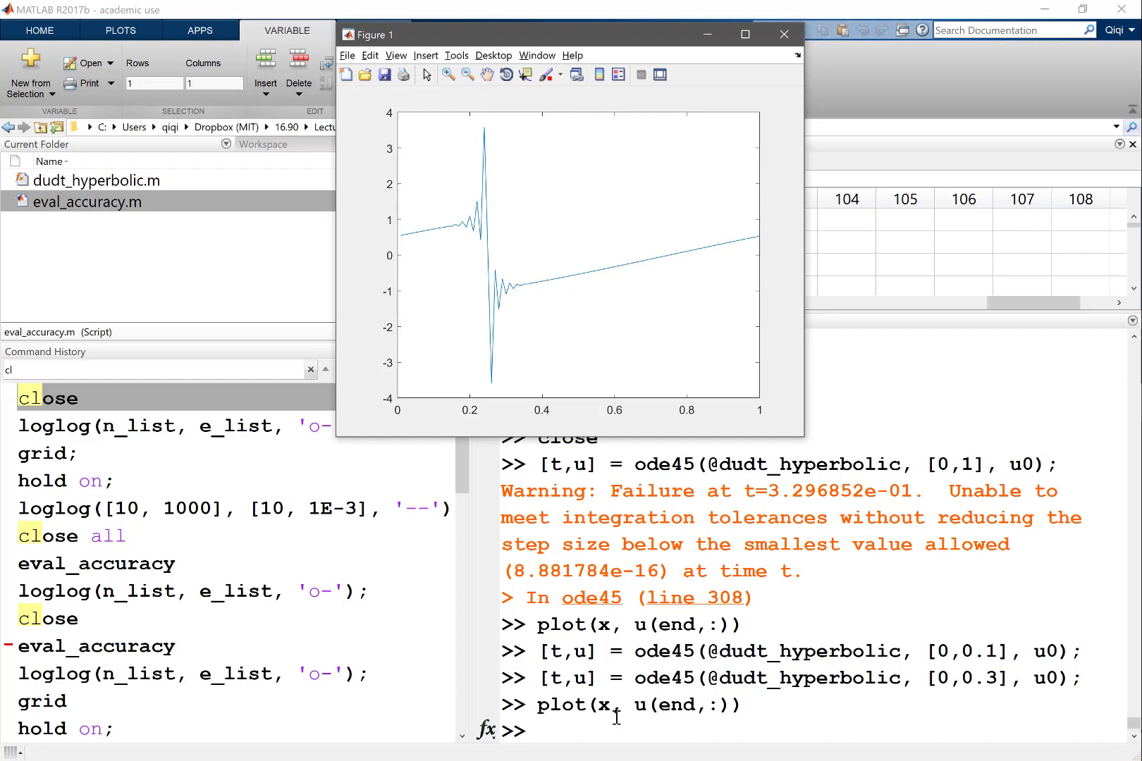
mouse_move(646, 333)
type("[t,u] = ode45(@dudt_hyperbolic, [0,0.2], u0);")
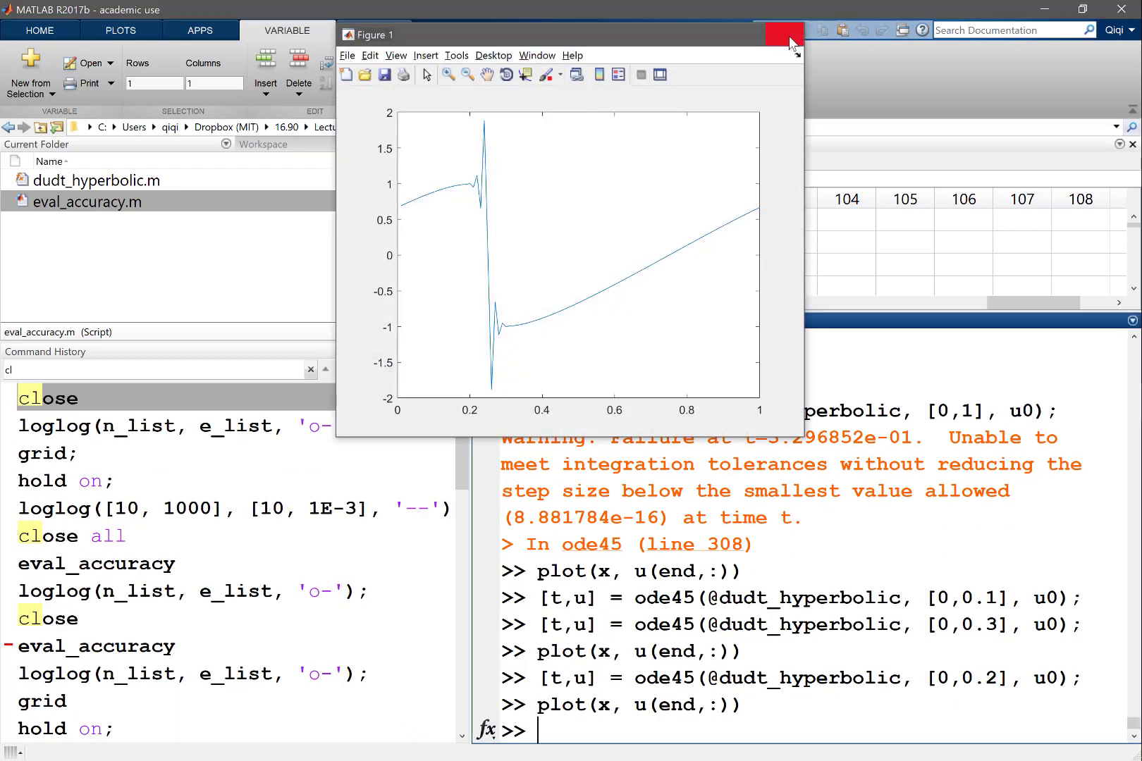
left_click(785, 30)
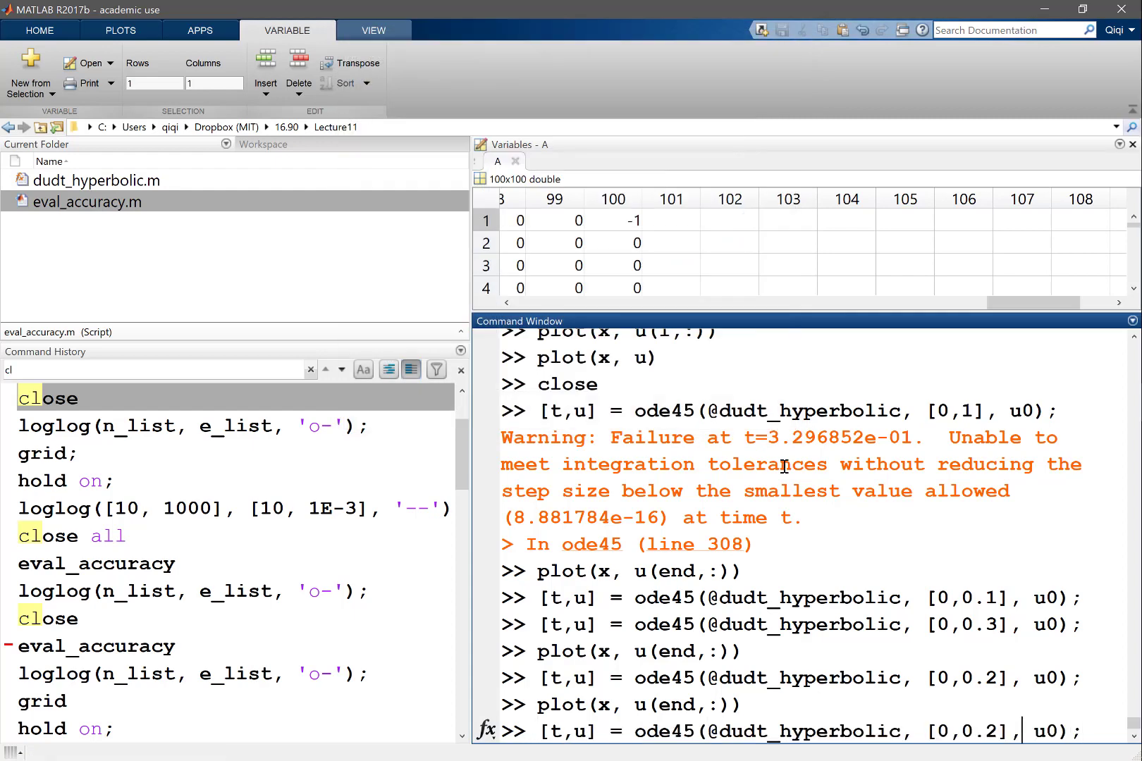
- Solve to t = 0.1, 0.15 and 0.17, plotting each final state, then close the figure
key("enter")
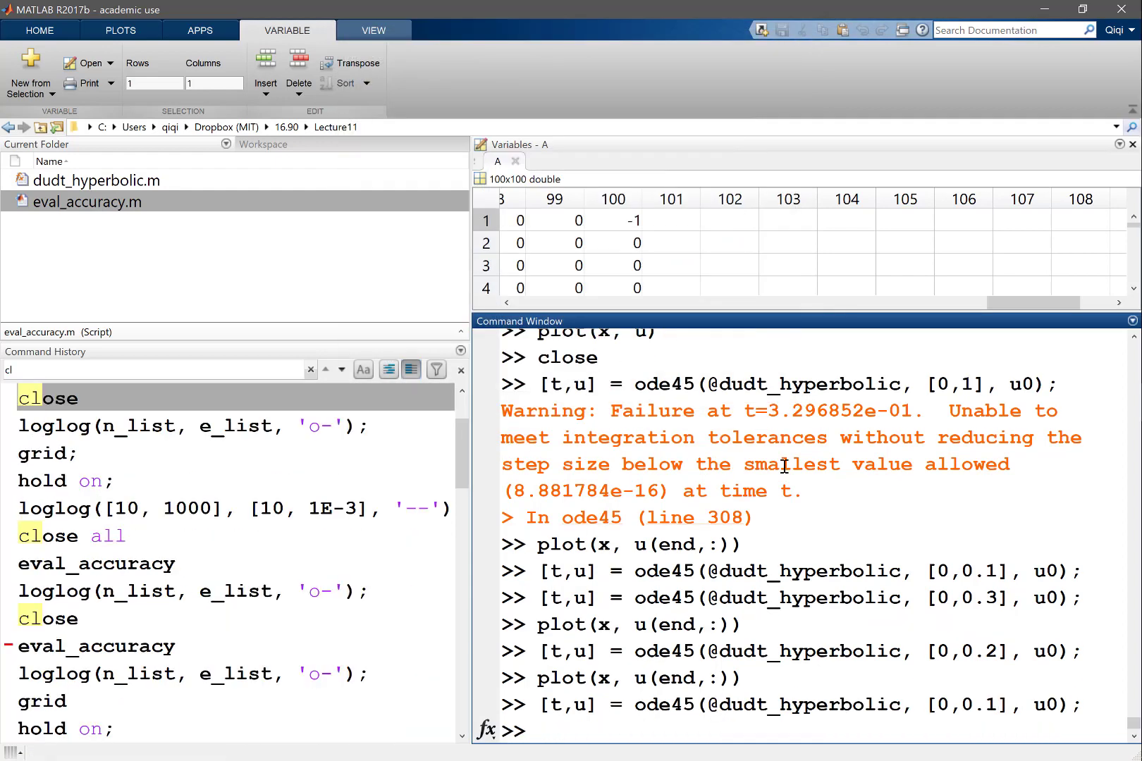
key("enter")
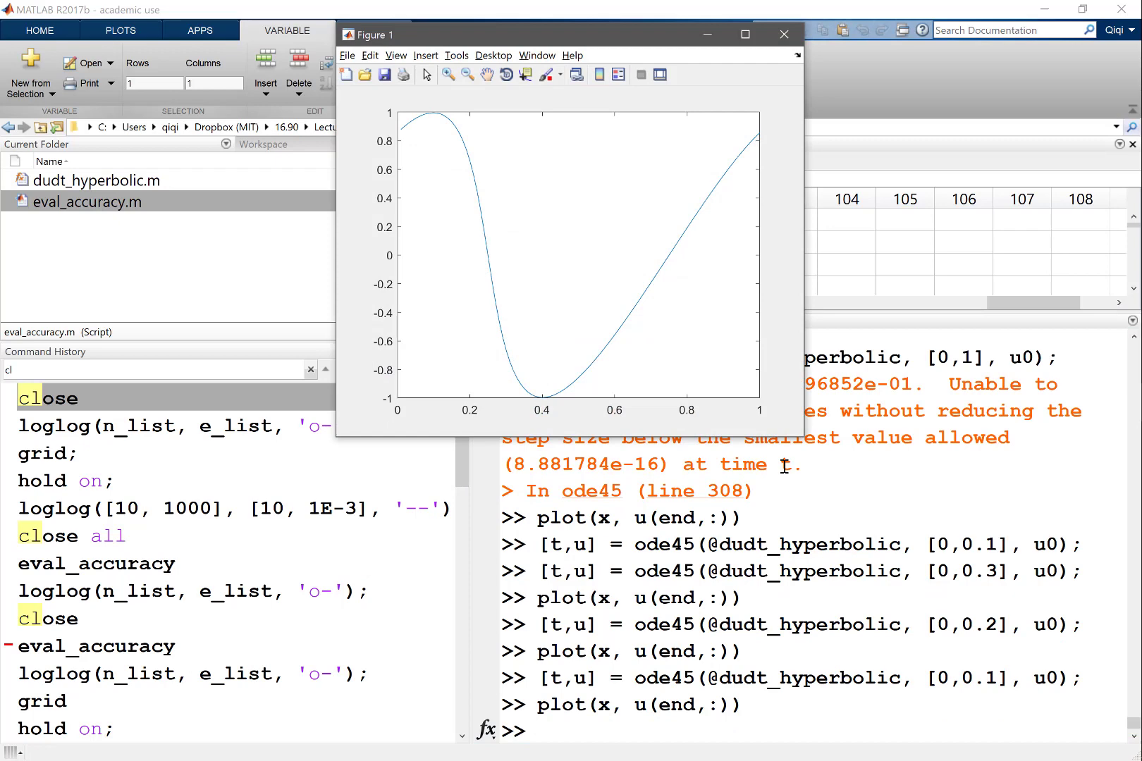
mouse_move(472, 118)
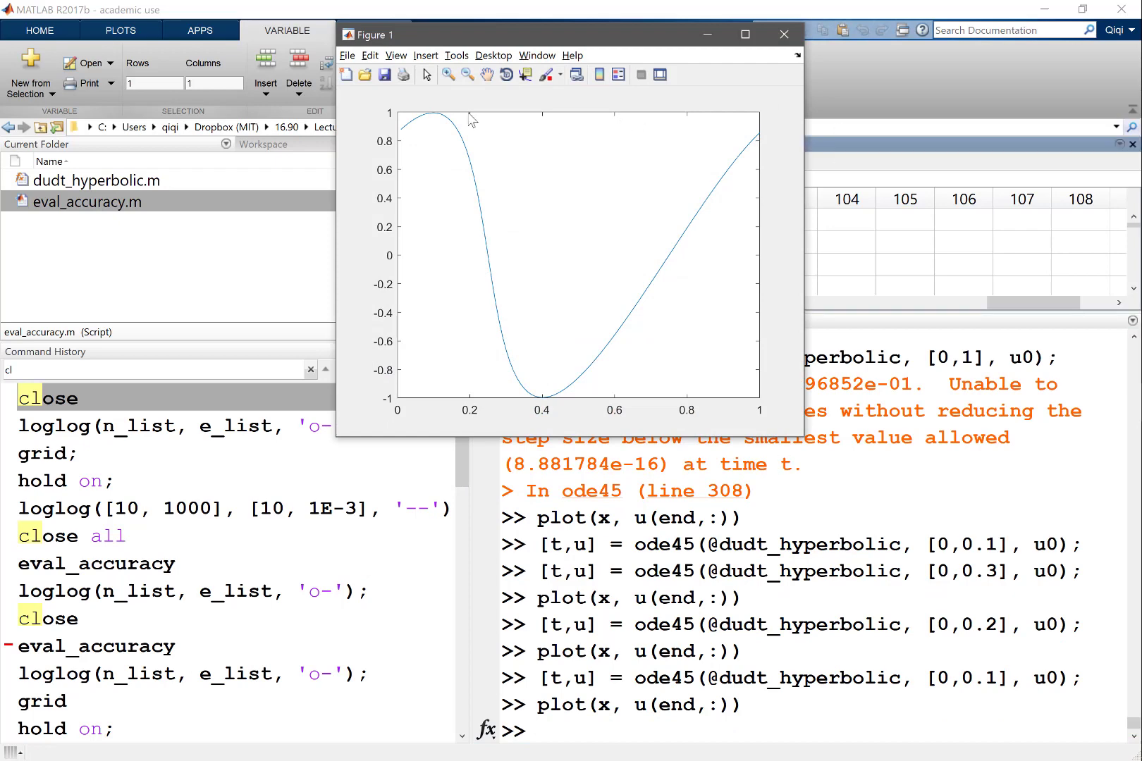
mouse_move(442, 117)
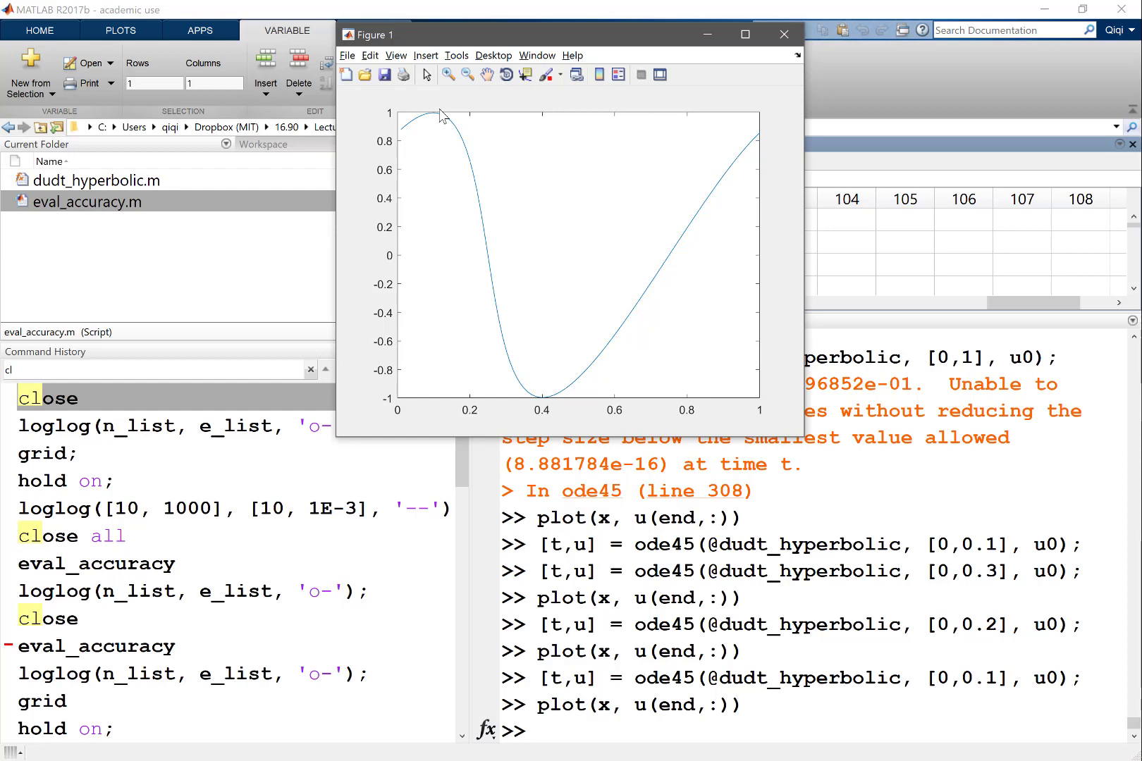
mouse_move(745, 34)
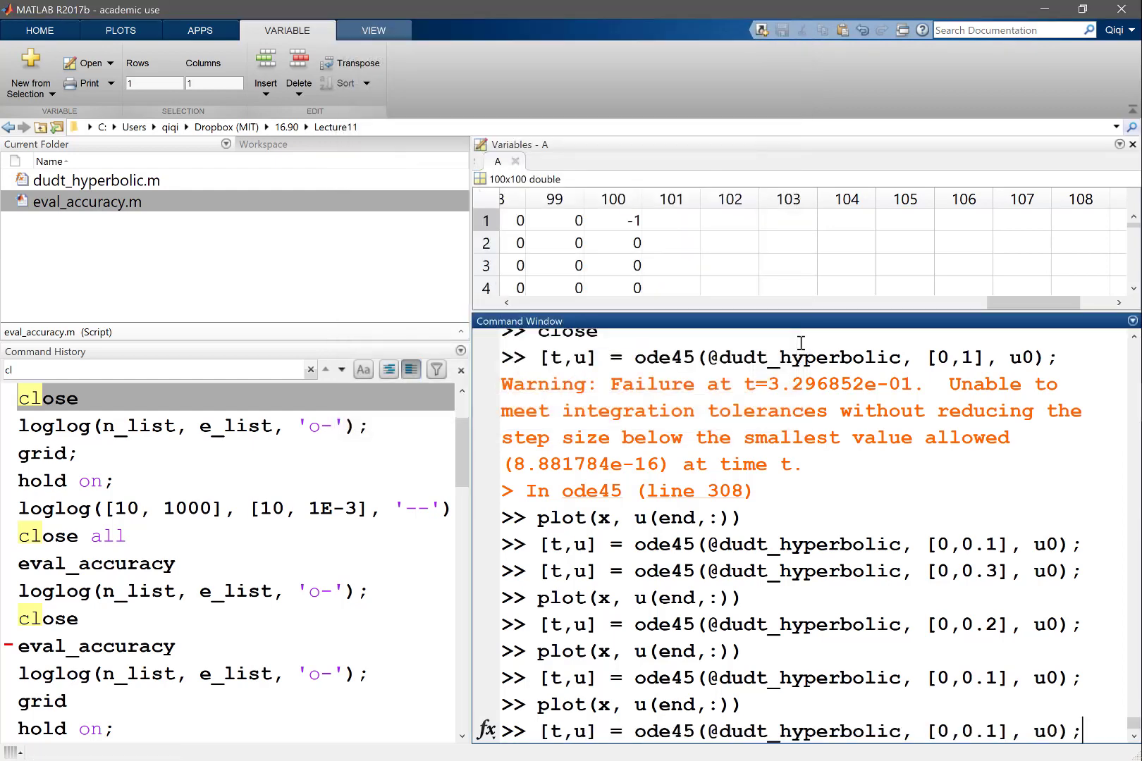
type("5")
key("Return")
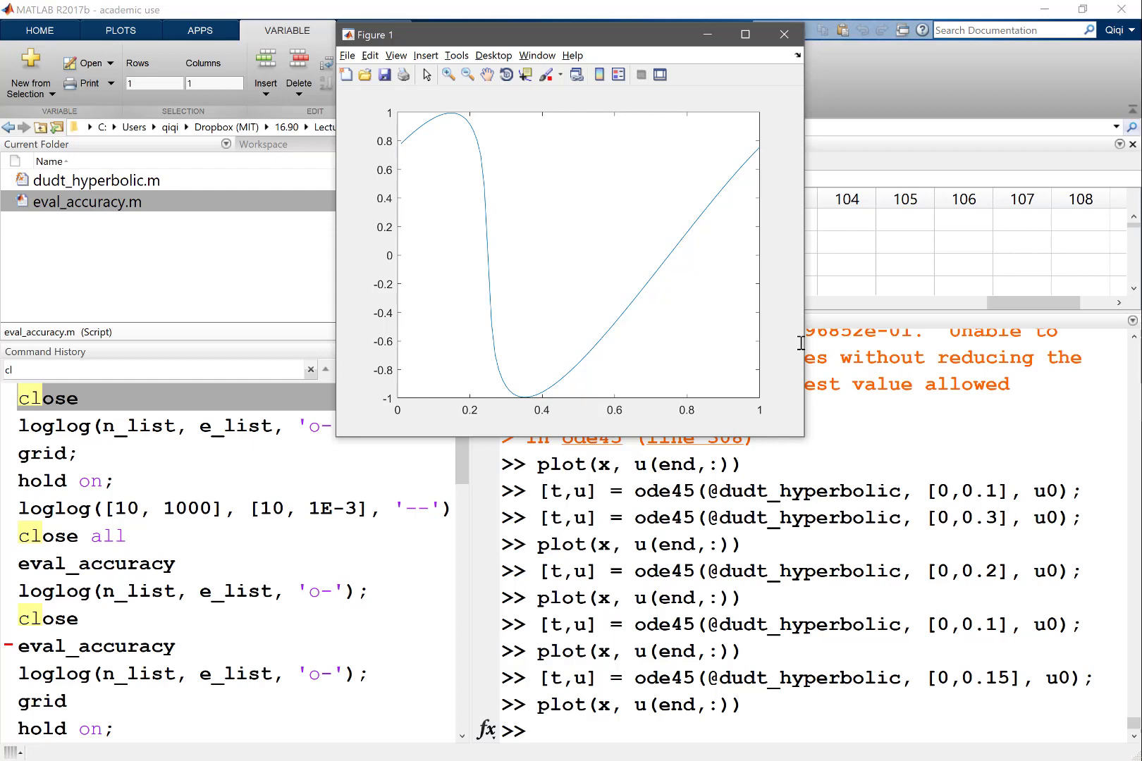
left_click(784, 35)
type("[t,u] = ode45(@dudt_hyperbolic, [0,0.17], u0);")
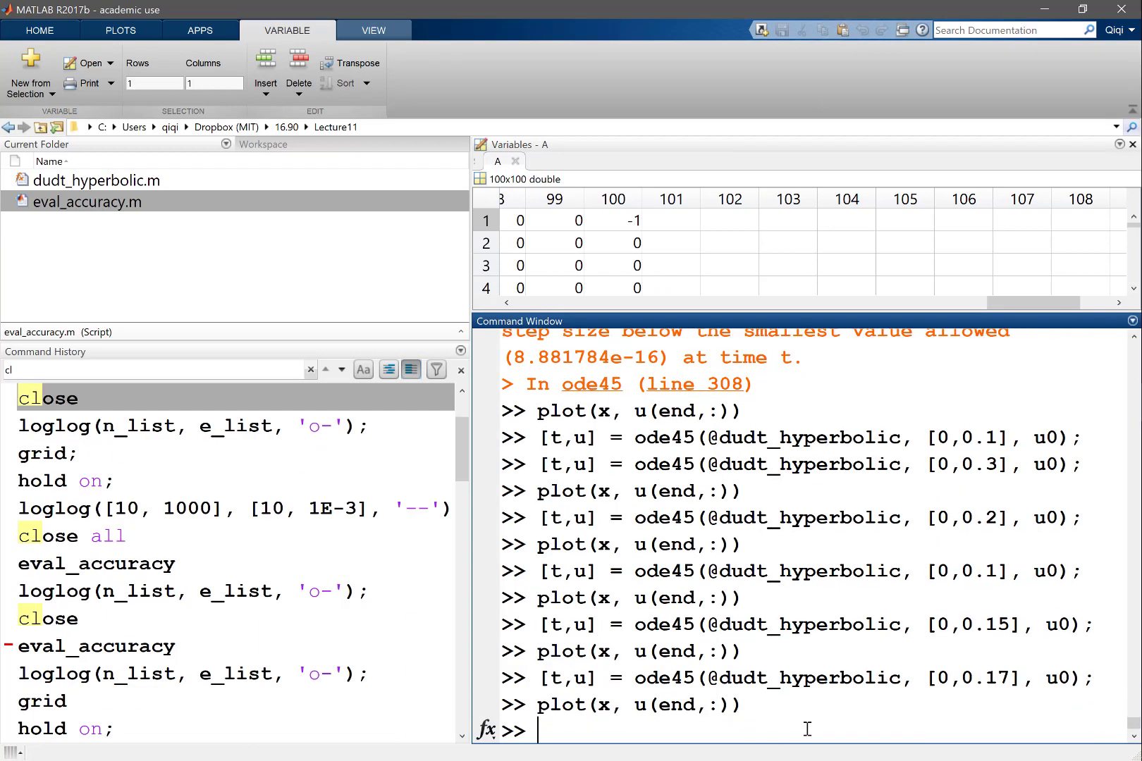
- Replot the t = 0.17 final state with '.-' point markers showing shock wiggles, then close it
type("close")
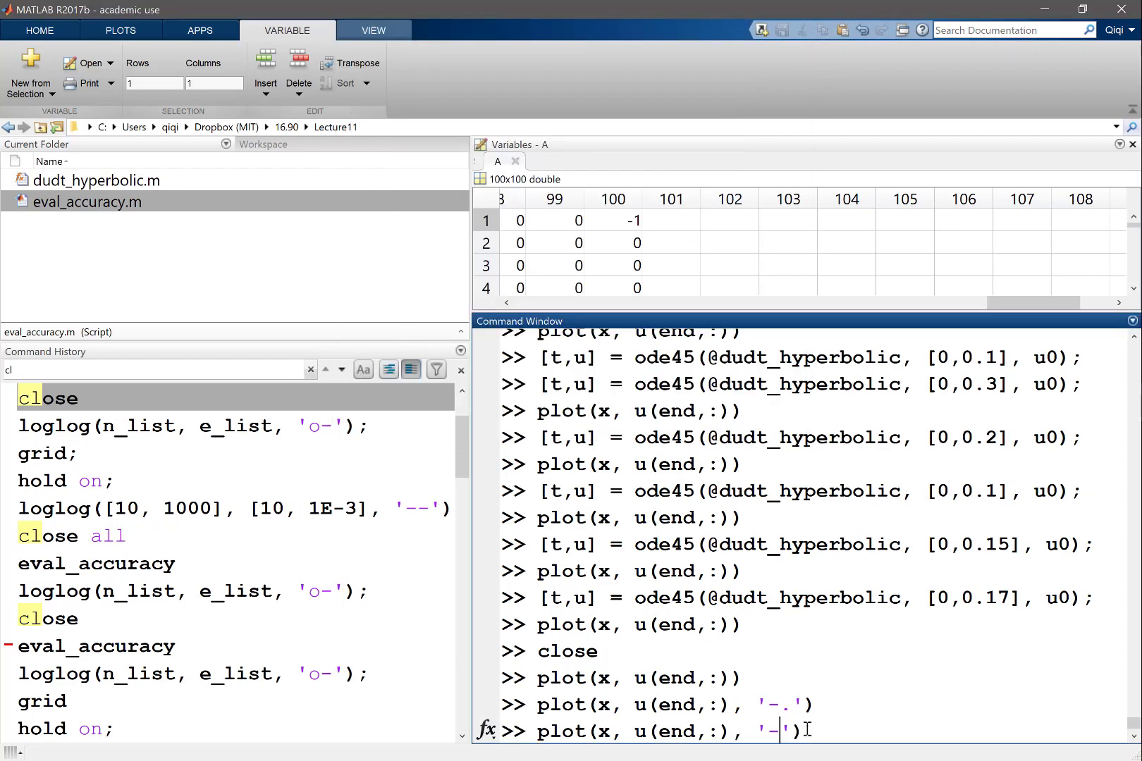
type(".")
key("enter")
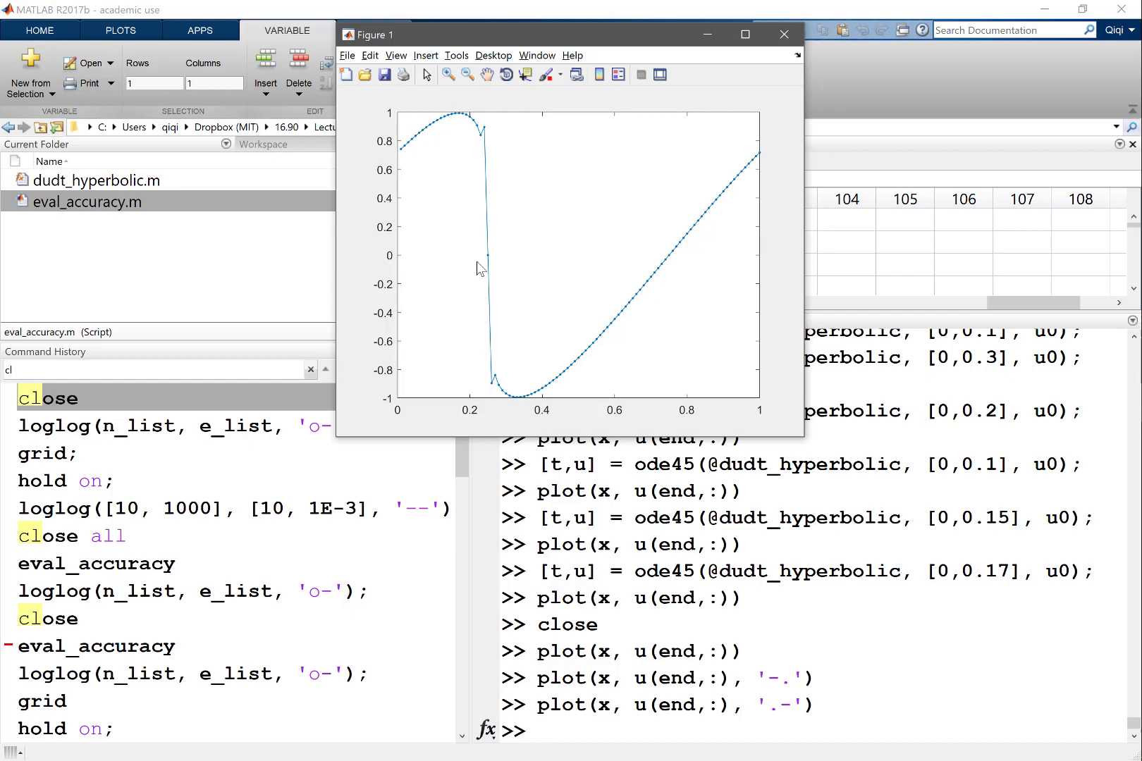
mouse_move(628, 390)
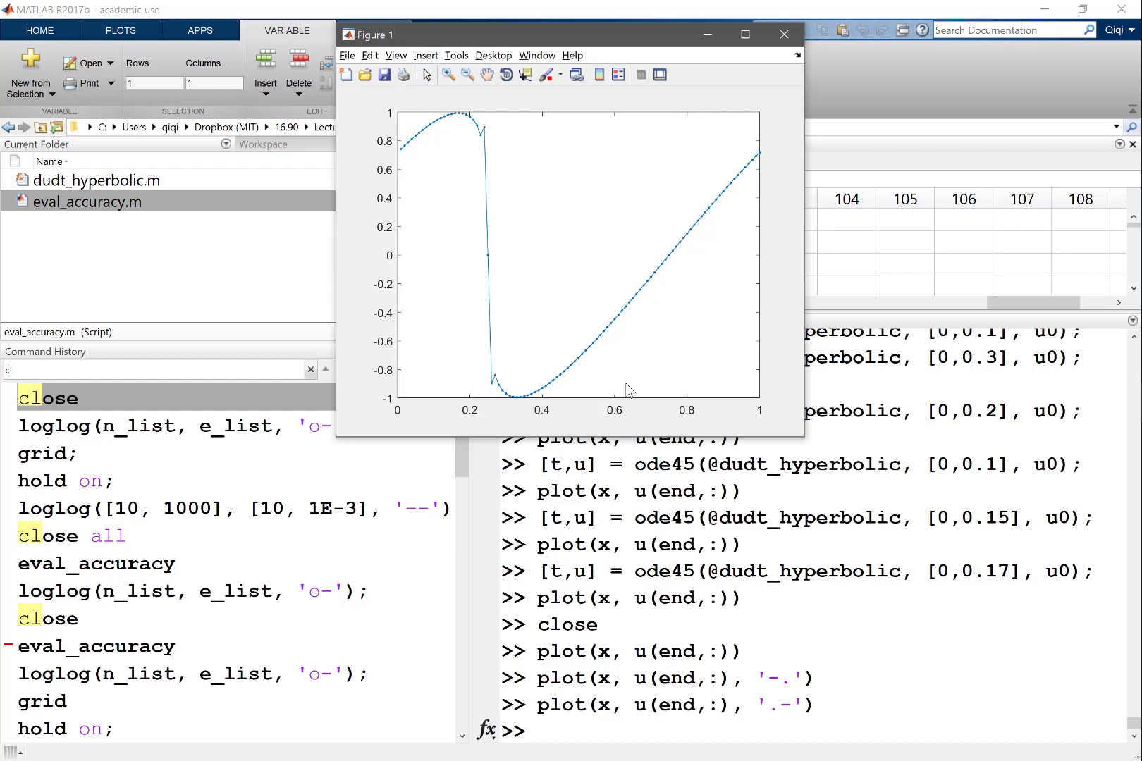
left_click(783, 35)
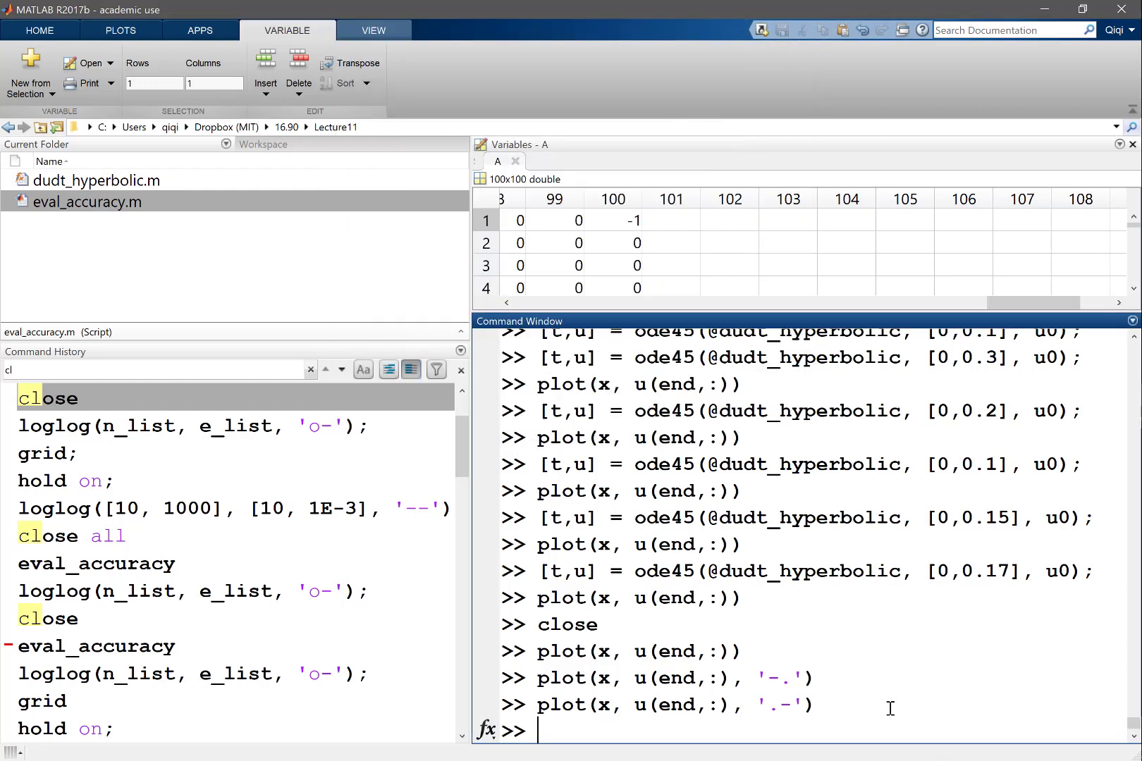
- Rerun ode45 to t = 0.2 and plot with point markers, then rerun to t = 0.3
type("[t,u] = ode45(@dudt_hyperbolic, [0,0.17], u0);")
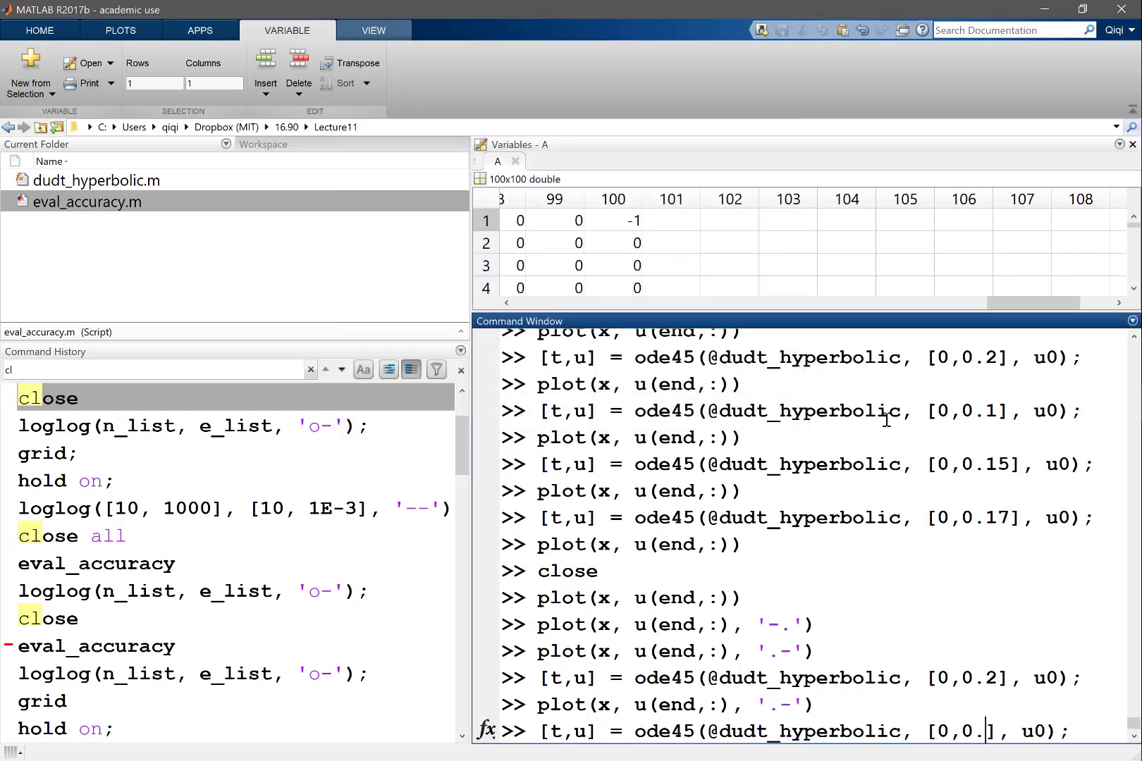
key("enter")
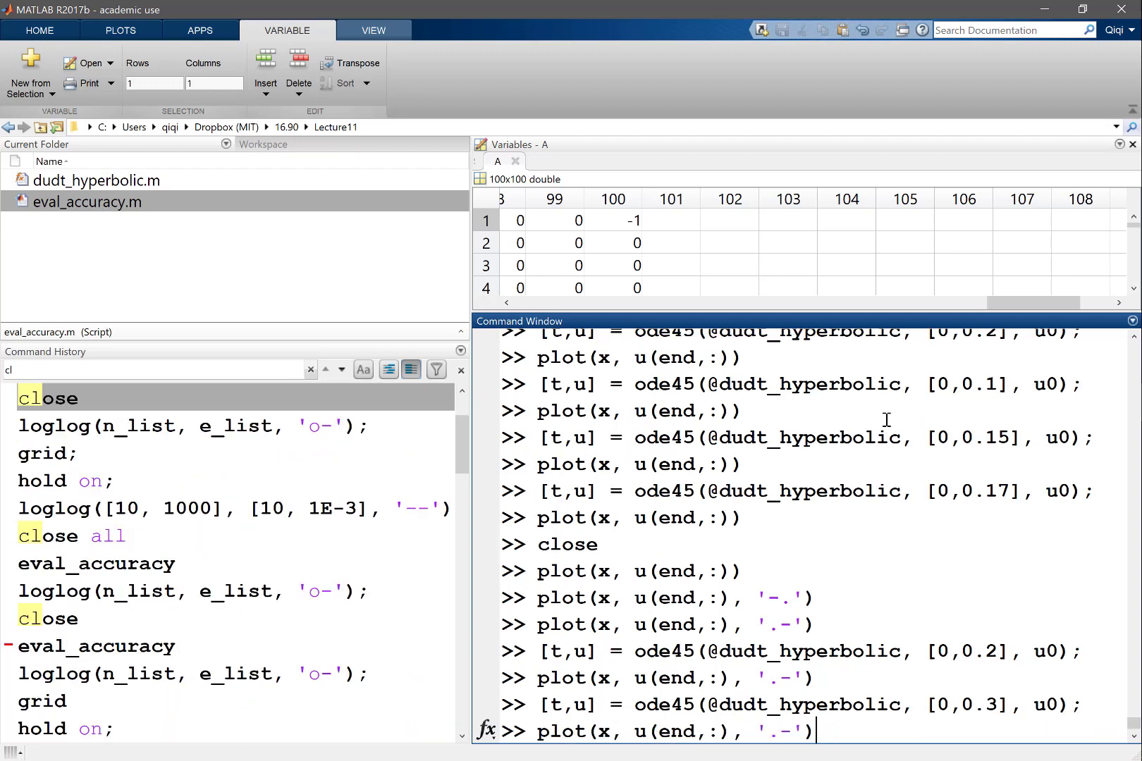